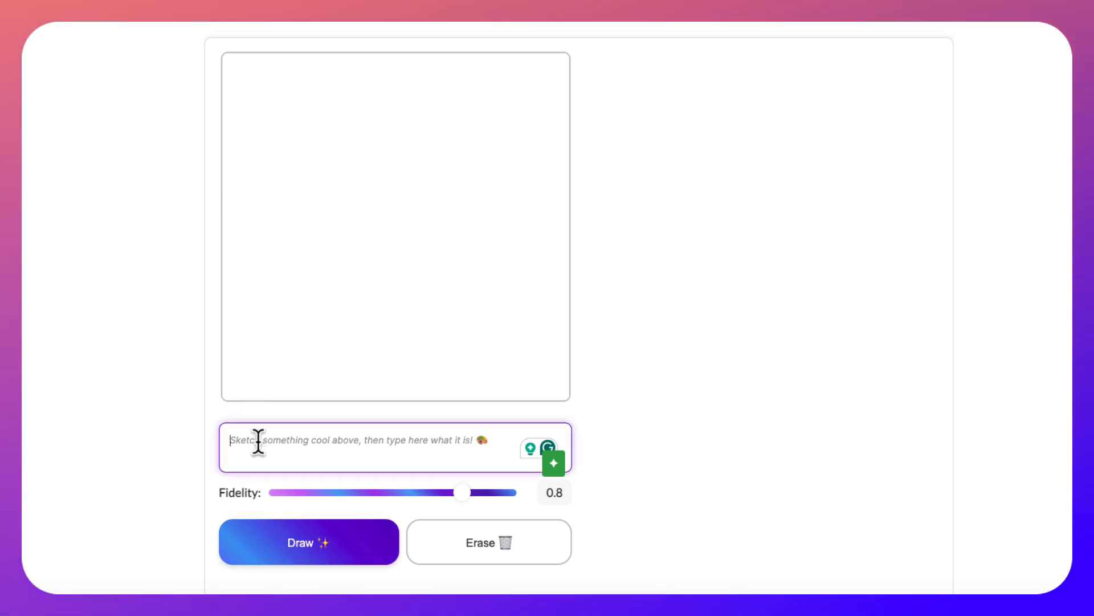
# Enter the prompt 'Mountain scene with a river flowing into a lake', fixing the misspelled 'Mountain'
pyautogui.write('Mauntain s')
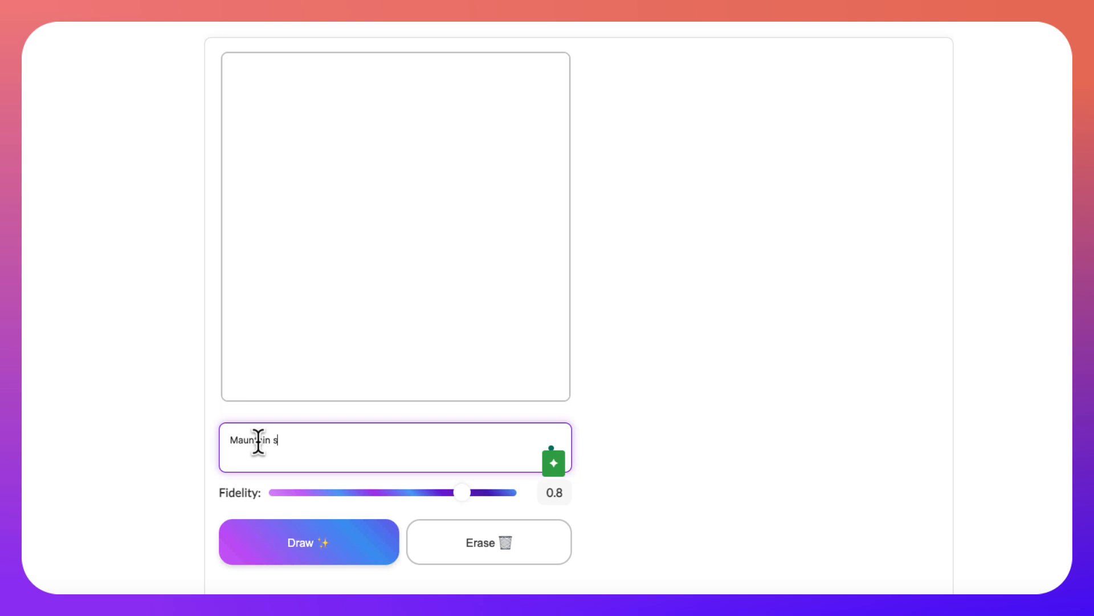
pyautogui.write('cene with')
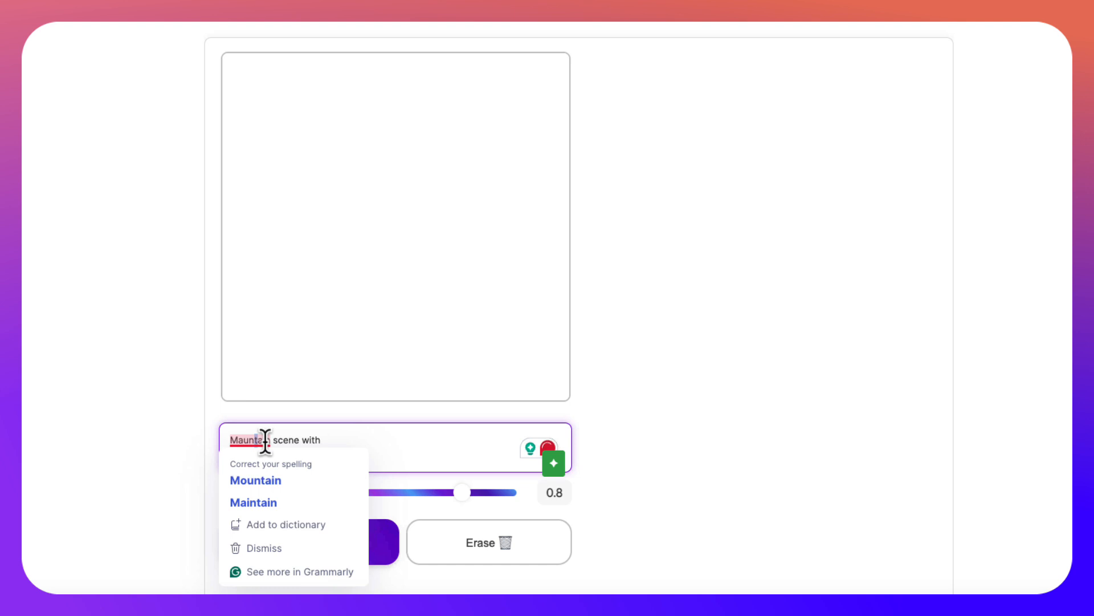
pyautogui.click(256, 480)
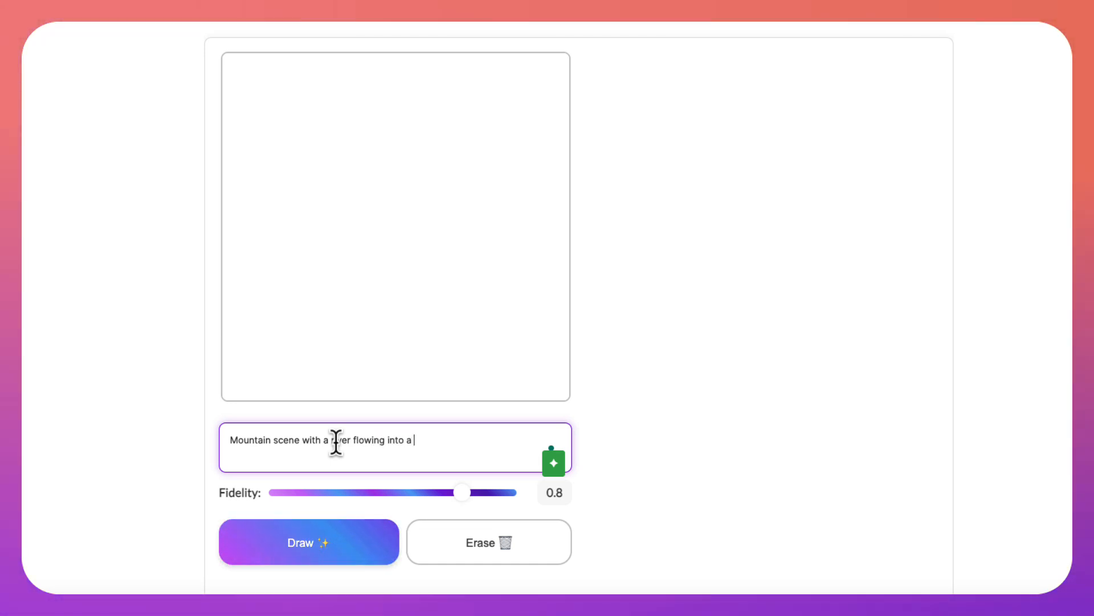
pyautogui.write('lake')
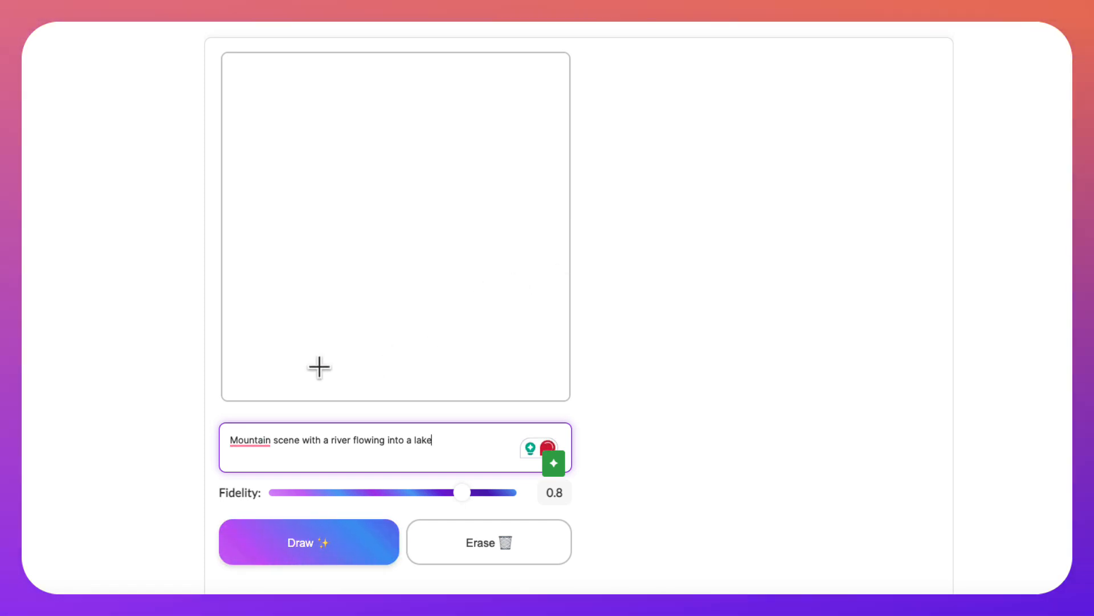
# Lower fidelity to 0.5 and sketch three mountain peaks on the canvas
pyautogui.moveTo(463, 493); pyautogui.dragTo(394, 493)
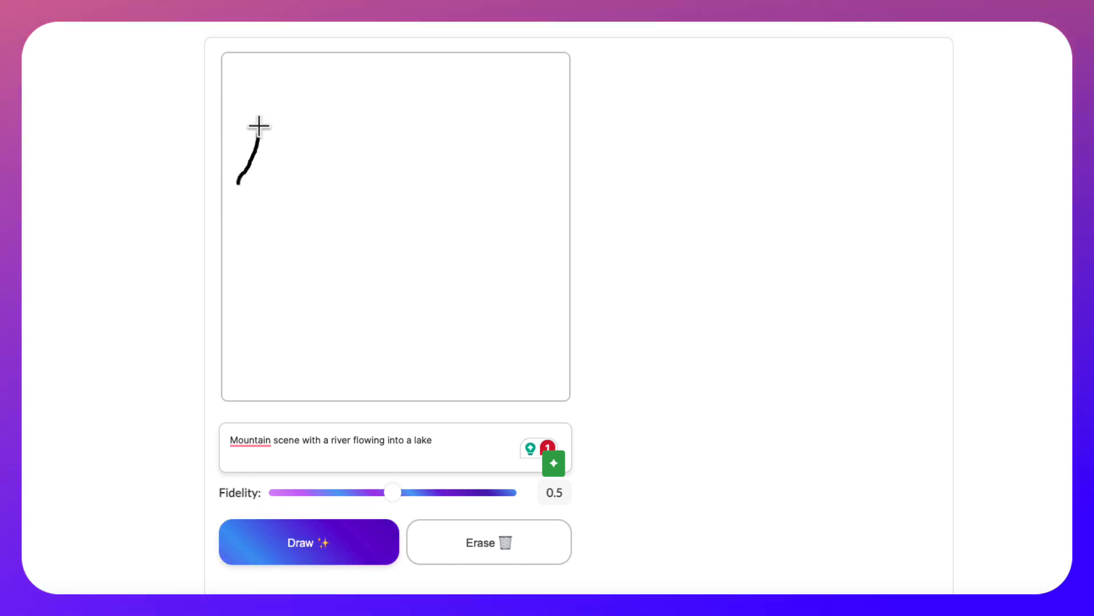
pyautogui.moveTo(262, 129); pyautogui.dragTo(306, 185)
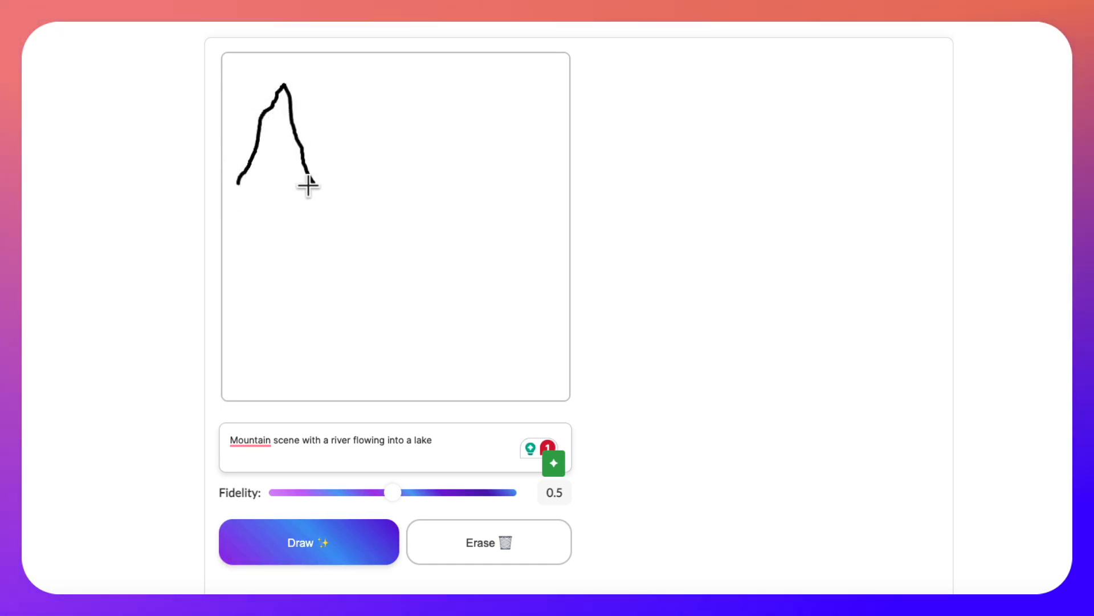
pyautogui.moveTo(307, 188); pyautogui.dragTo(335, 62)
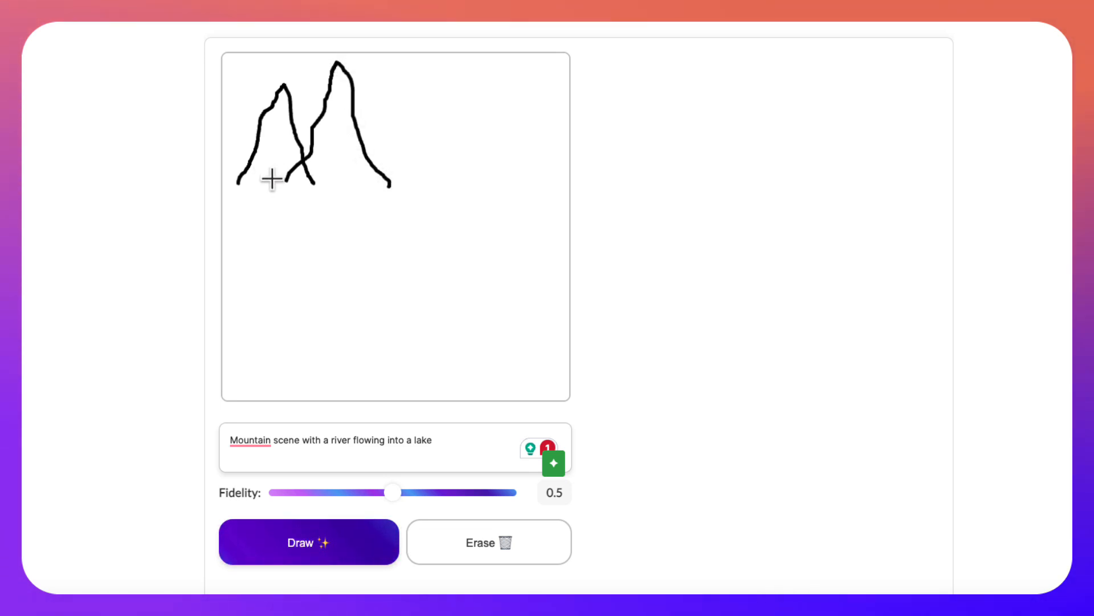
pyautogui.moveTo(272, 178); pyautogui.dragTo(328, 134)
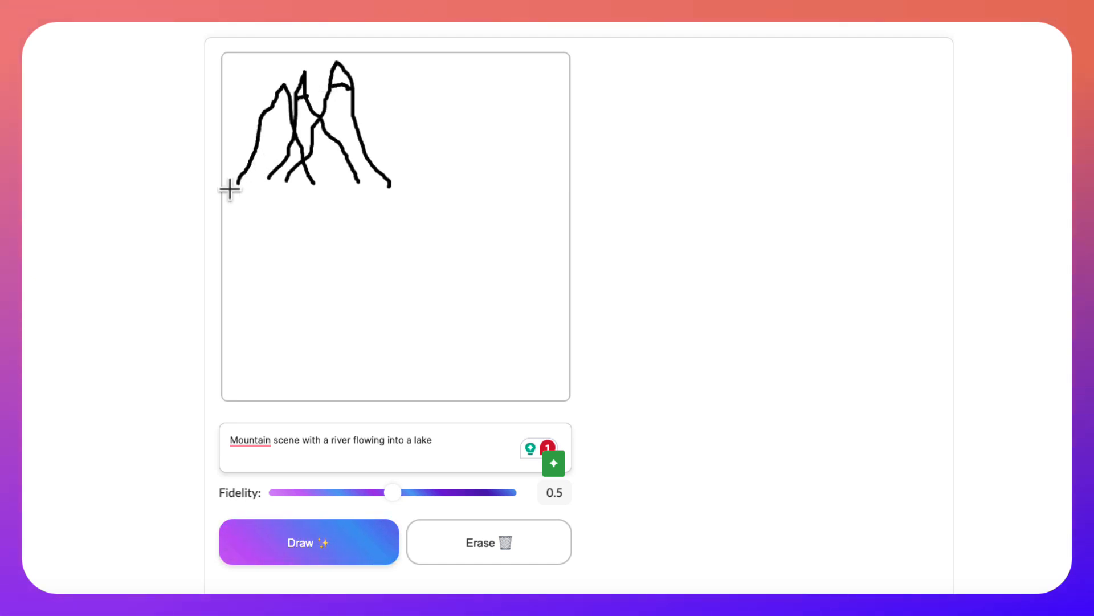
# Add a horizon line, a river flowing down from the peaks, and a lake outline
pyautogui.moveTo(229, 188); pyautogui.dragTo(369, 187)
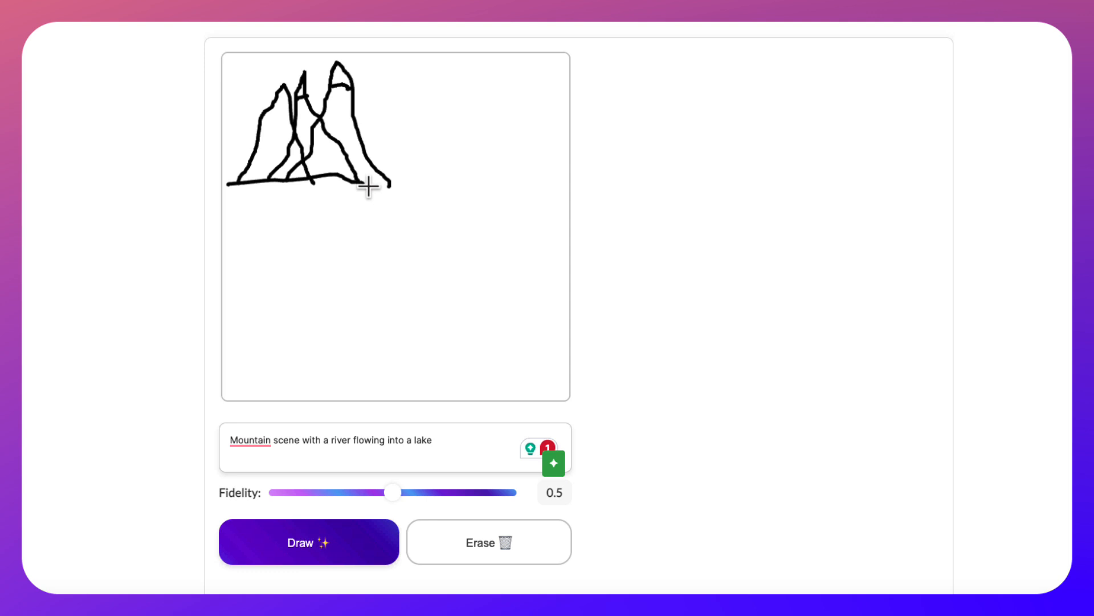
pyautogui.moveTo(370, 187); pyautogui.dragTo(545, 188)
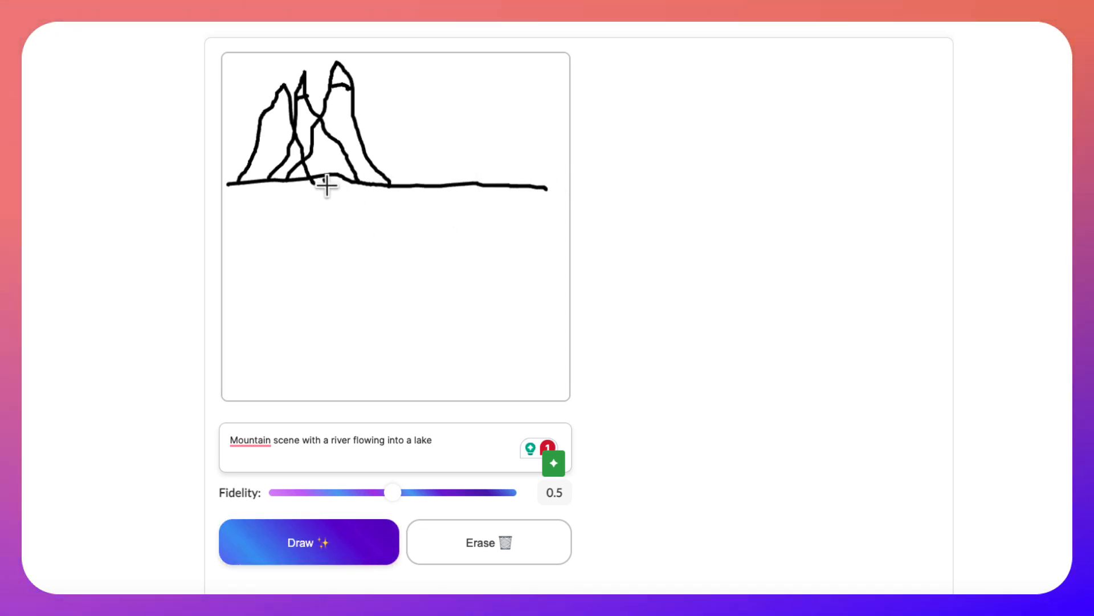
pyautogui.moveTo(323, 183); pyautogui.dragTo(352, 273)
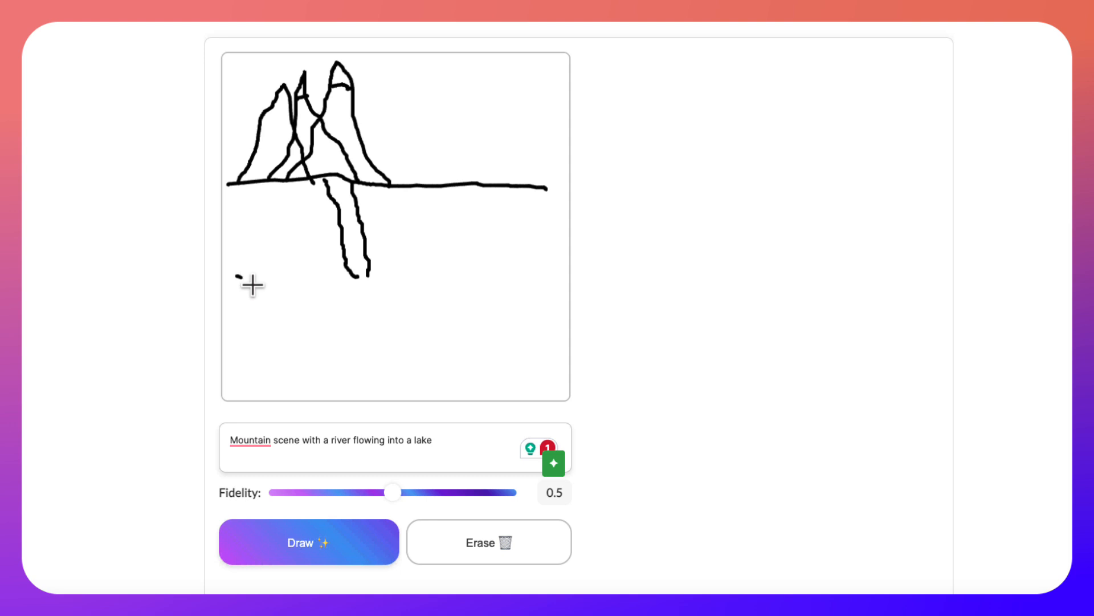
pyautogui.moveTo(246, 272); pyautogui.dragTo(515, 314)
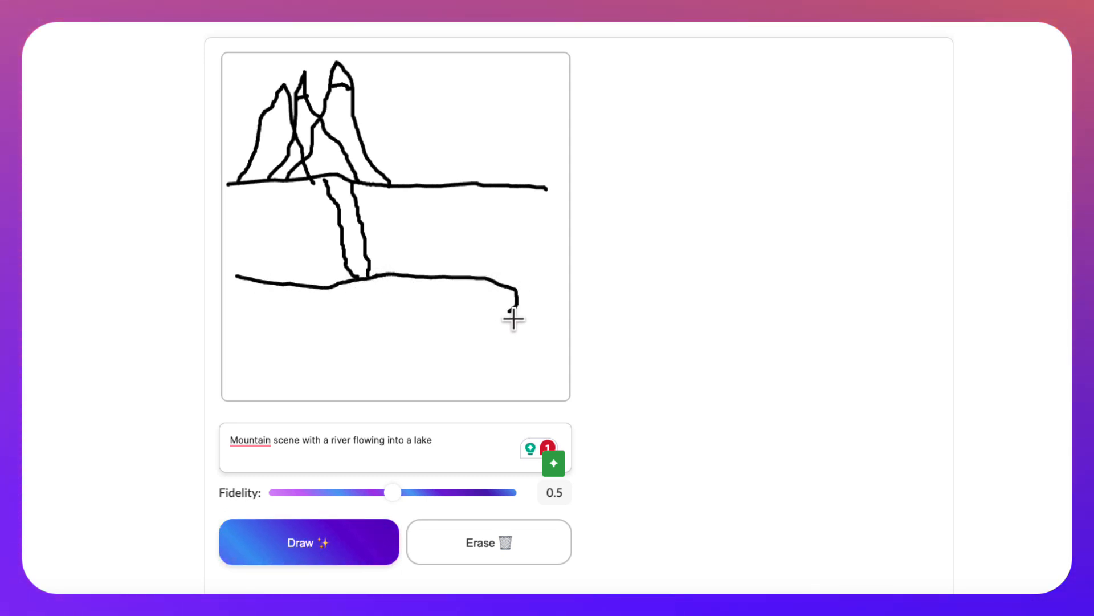
pyautogui.moveTo(514, 318); pyautogui.dragTo(234, 327)
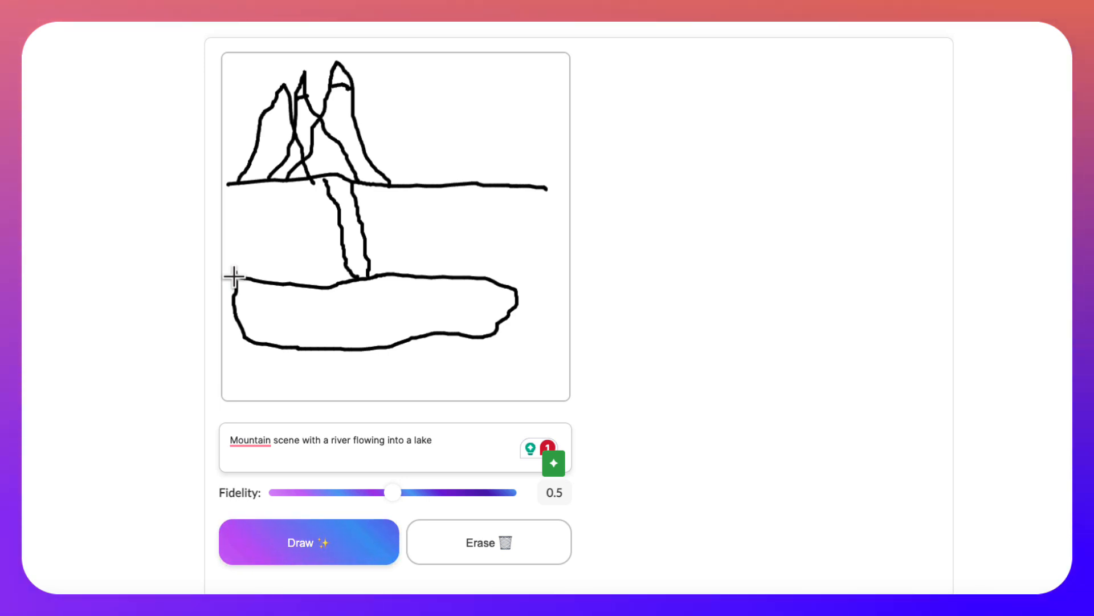
# Run Draw to generate a first image from the mountain, river and lake sketch
pyautogui.click(308, 542)
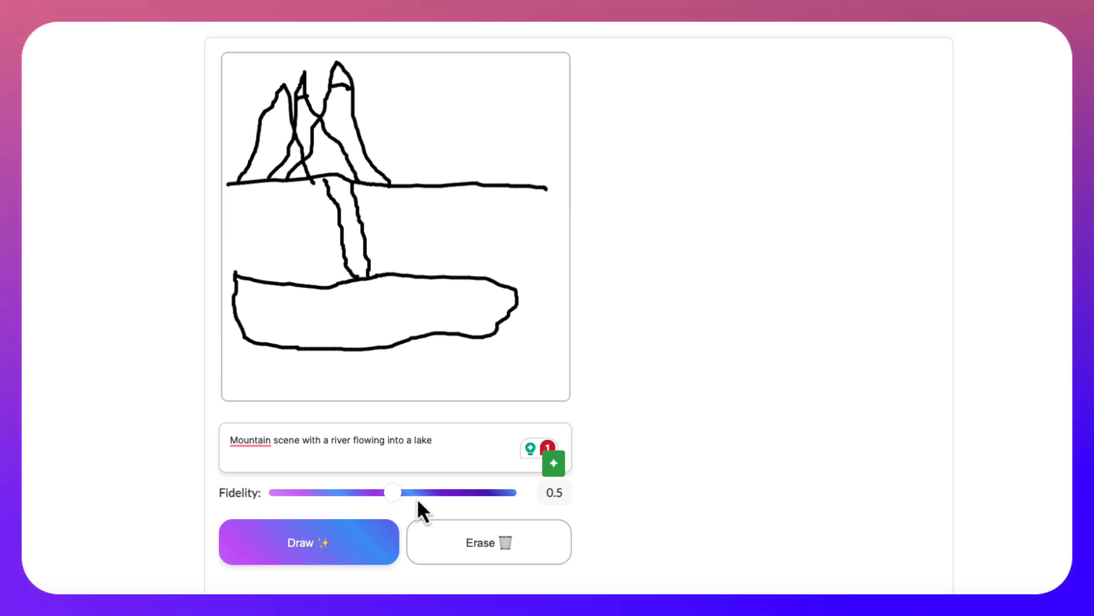
pyautogui.click(307, 541)
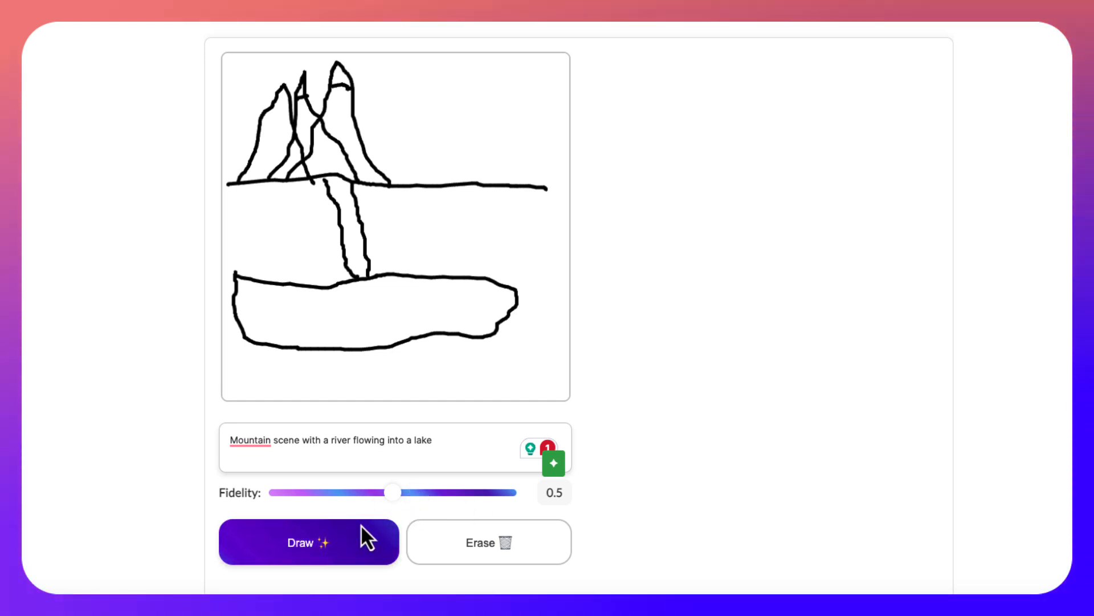
pyautogui.click(309, 542)
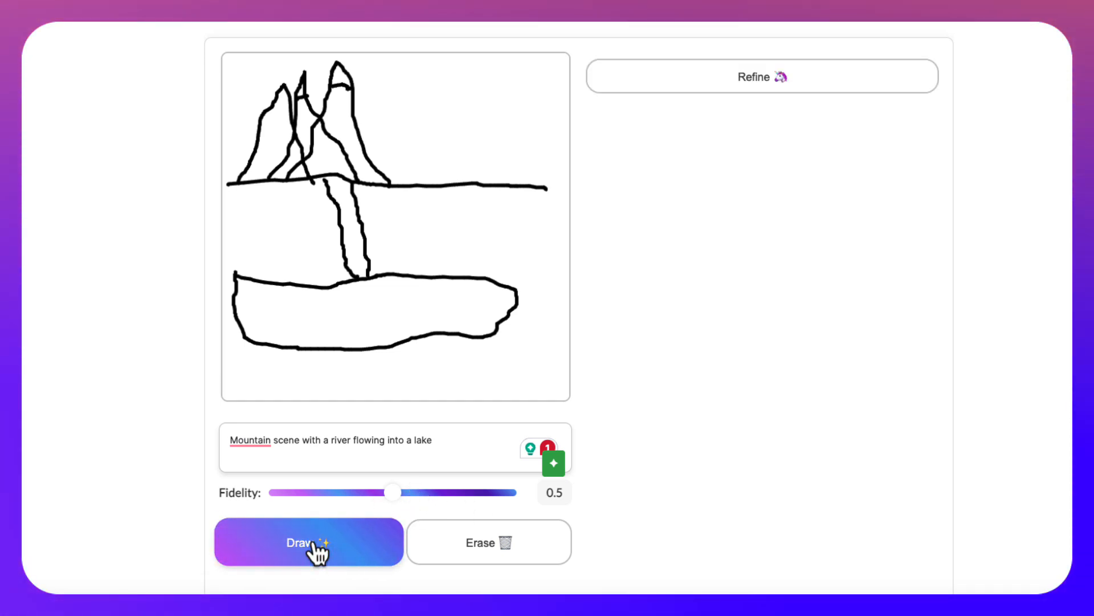
pyautogui.click(307, 542)
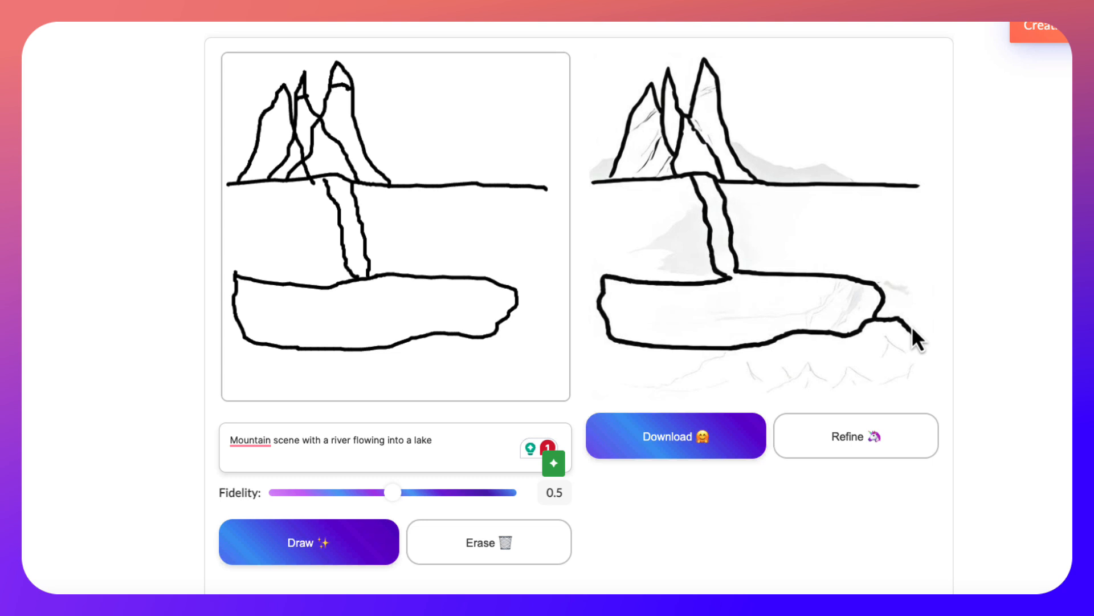
pyautogui.moveTo(875, 247)
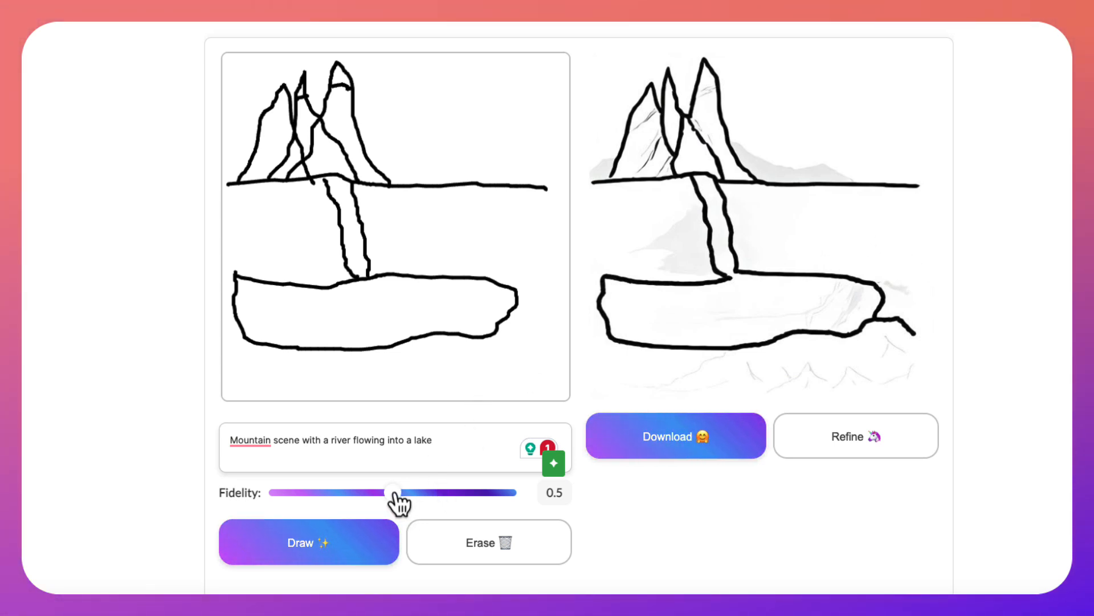
# Regenerate the landscape at fidelity 0.6 and then 0.7
pyautogui.moveTo(393, 493); pyautogui.dragTo(416, 492)
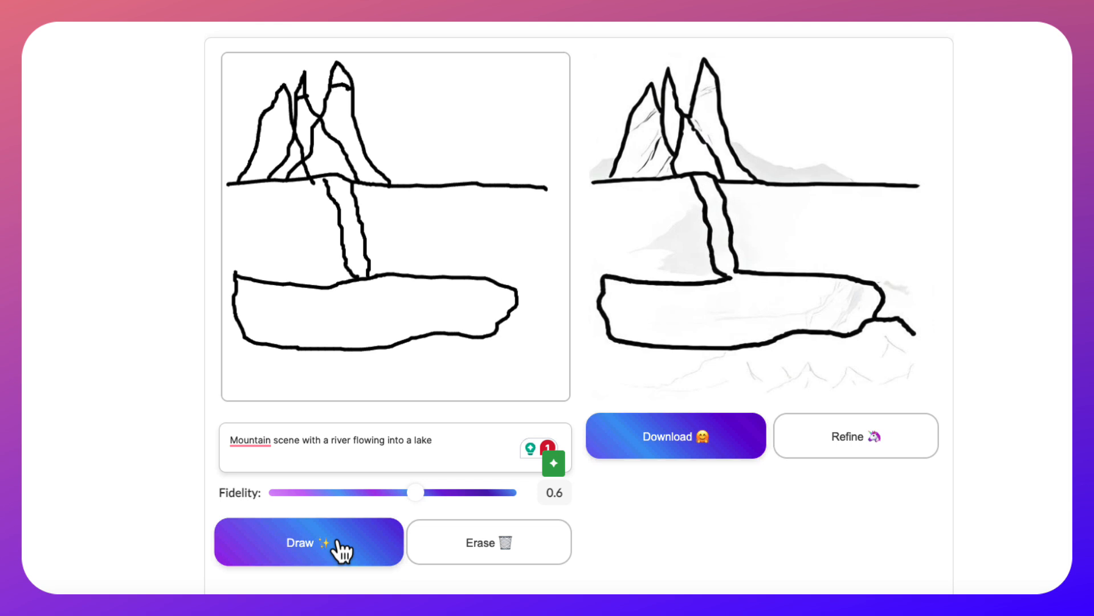
pyautogui.click(308, 543)
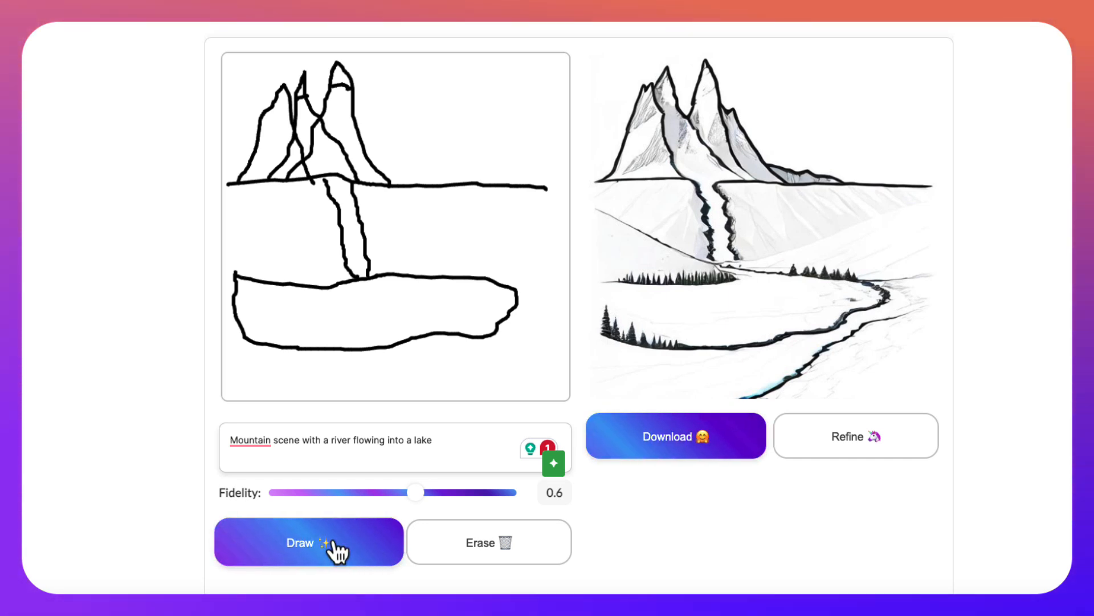
pyautogui.moveTo(416, 493); pyautogui.dragTo(440, 493)
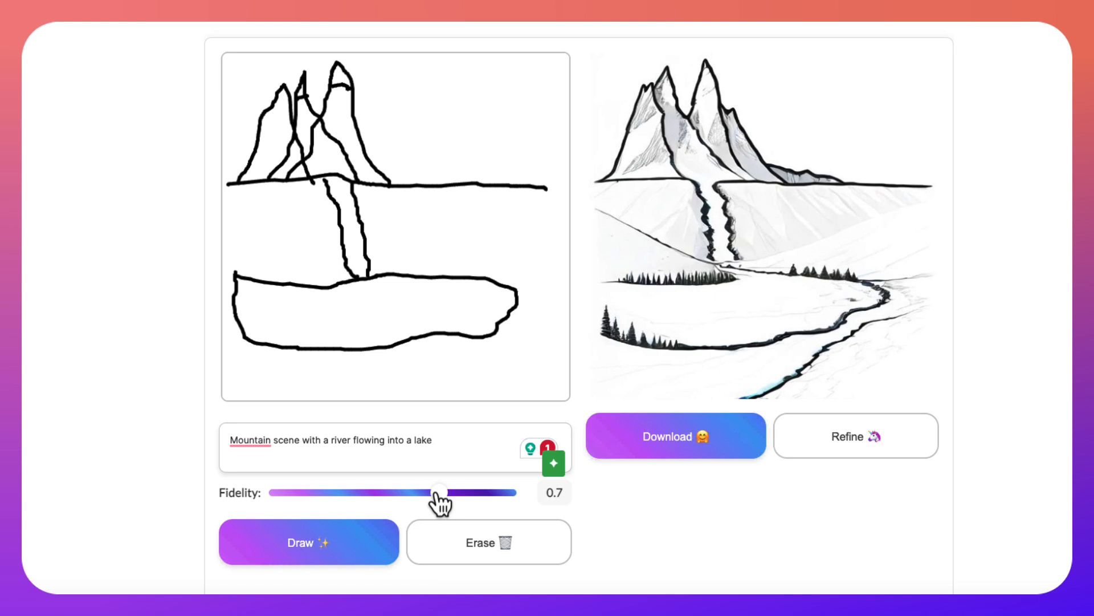
pyautogui.click(308, 541)
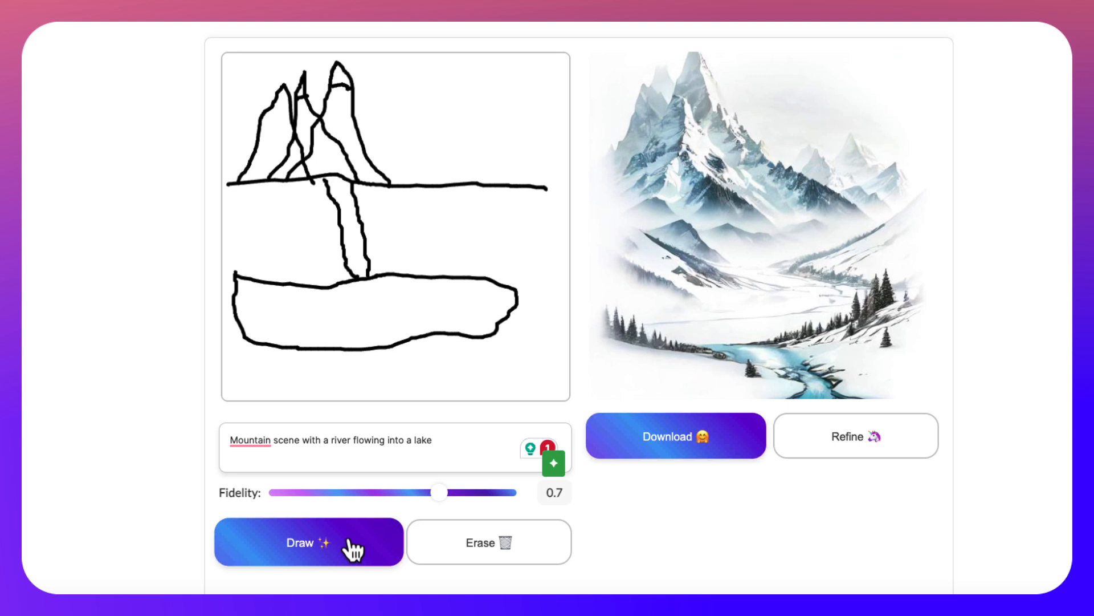
pyautogui.moveTo(476, 536)
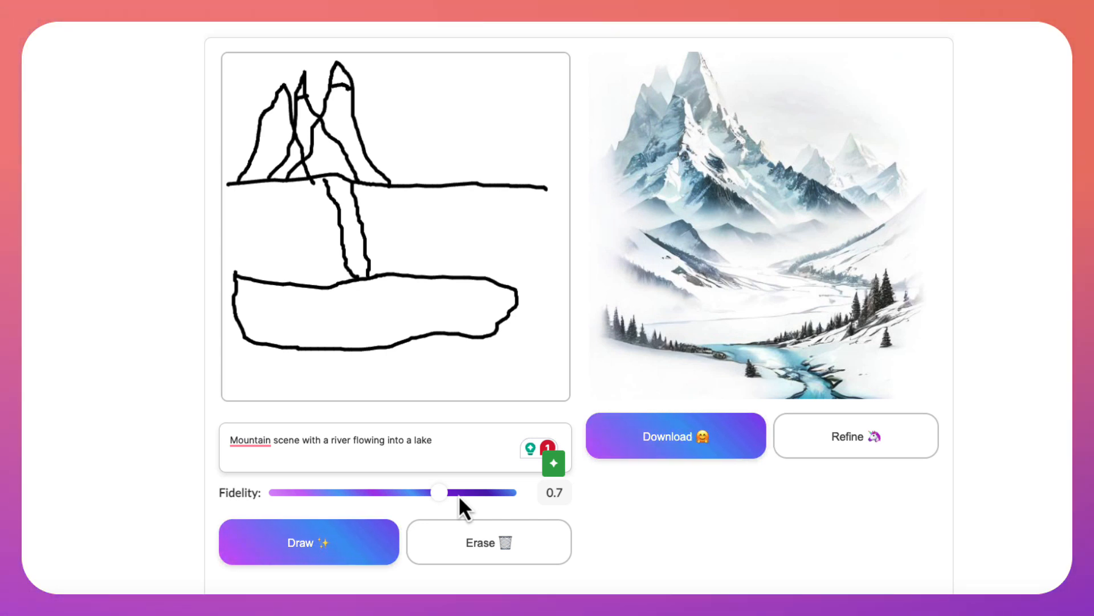
# Regenerate the landscape at fidelity 0.8, 0.9 and finally 1 for a realistic result
pyautogui.moveTo(439, 493); pyautogui.dragTo(463, 493)
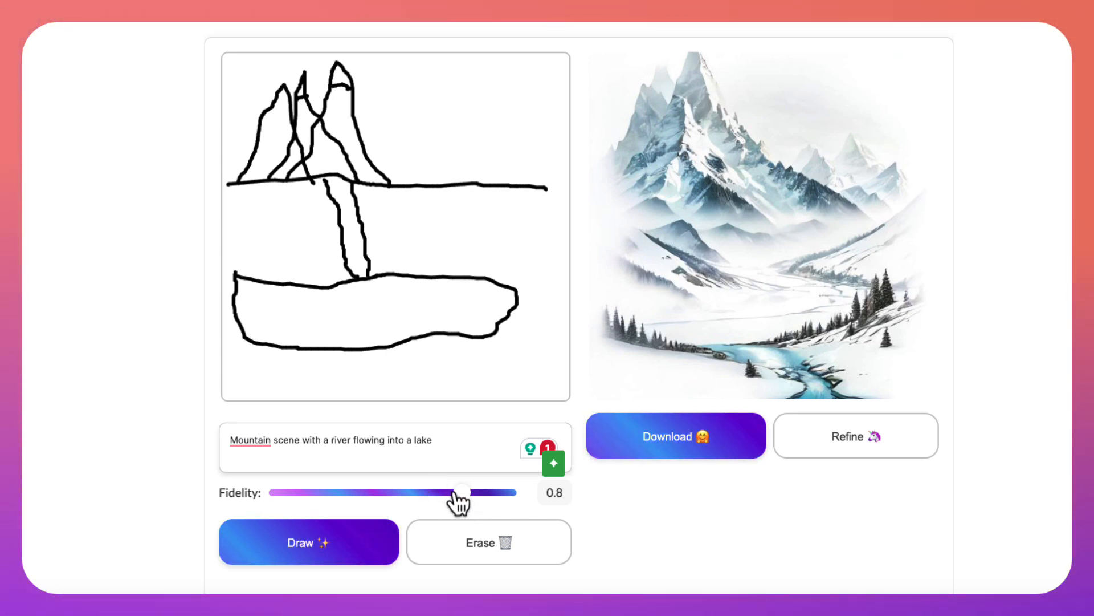
pyautogui.click(308, 541)
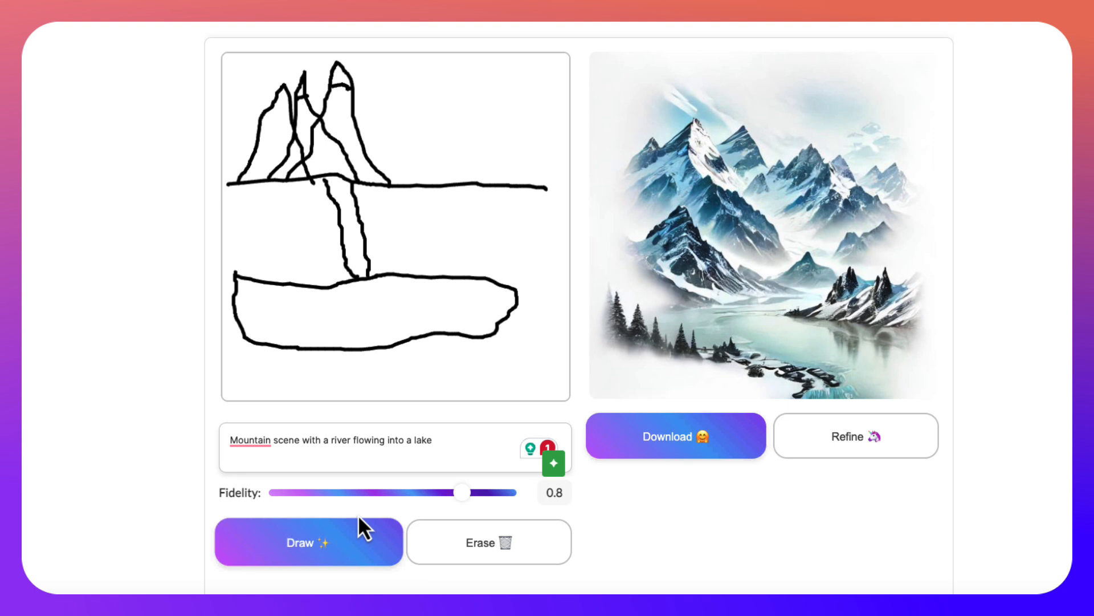
pyautogui.moveTo(463, 493); pyautogui.dragTo(489, 493)
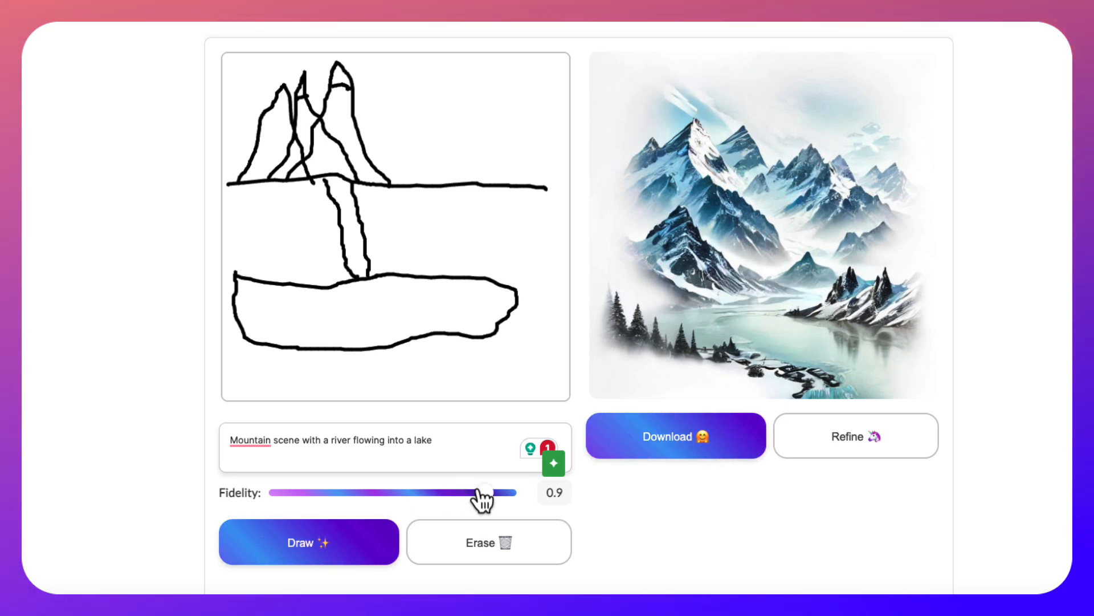
pyautogui.click(308, 543)
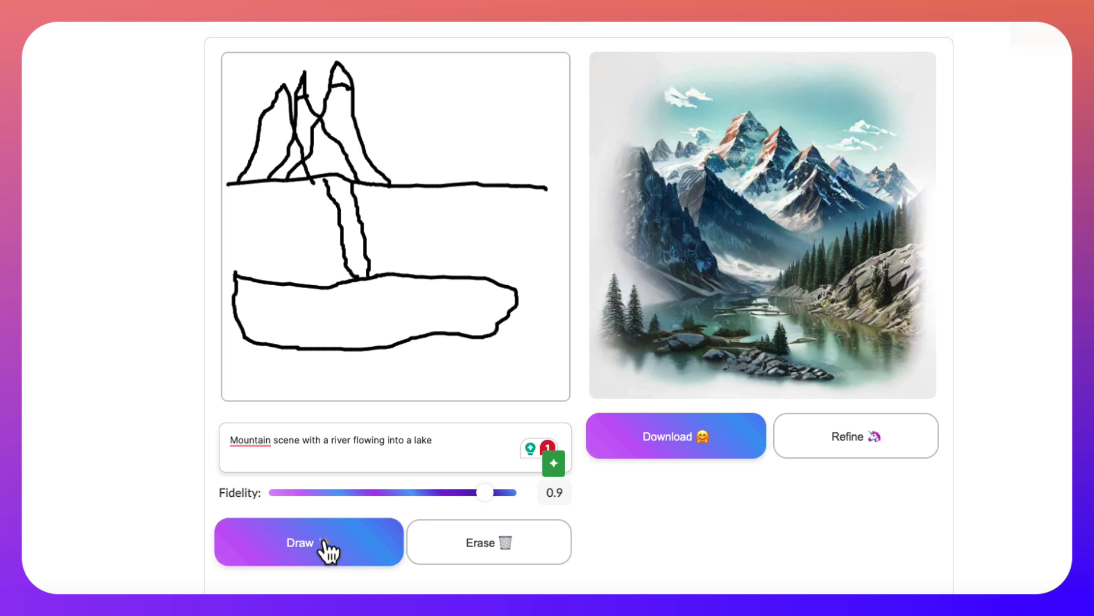
pyautogui.click(309, 543)
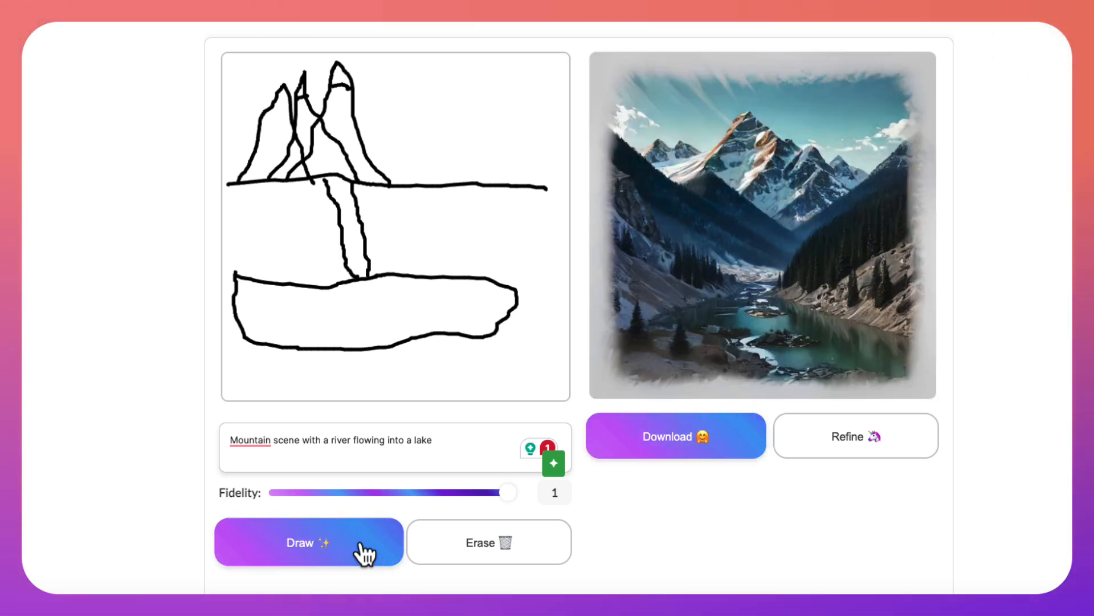
pyautogui.click(308, 543)
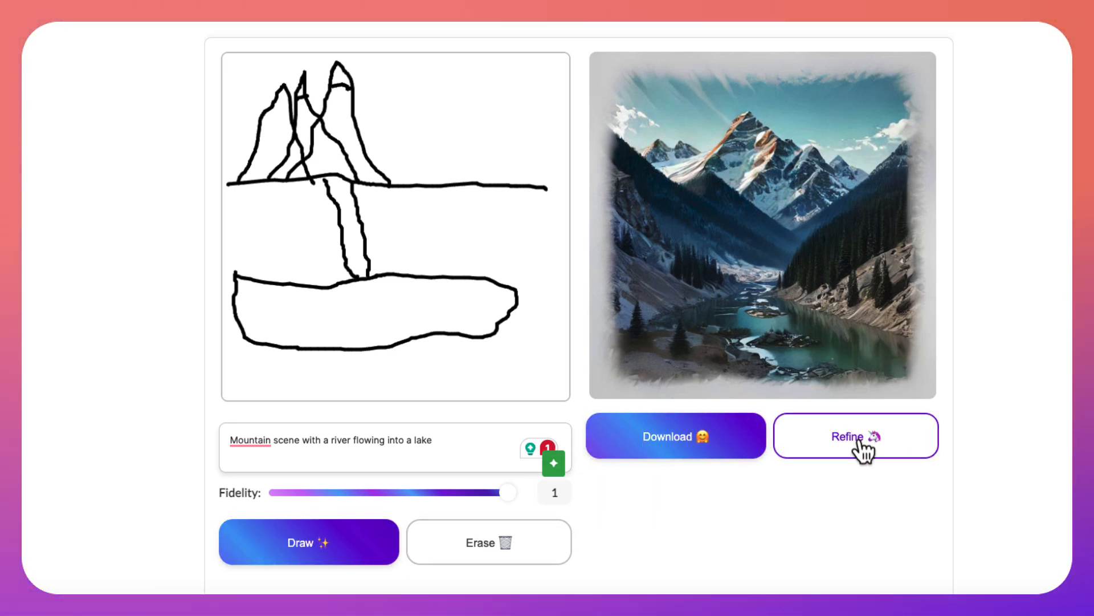
# Regenerate the landscape at fidelity 0.8 and refine the snowy mountain image
pyautogui.moveTo(510, 492); pyautogui.dragTo(466, 493)
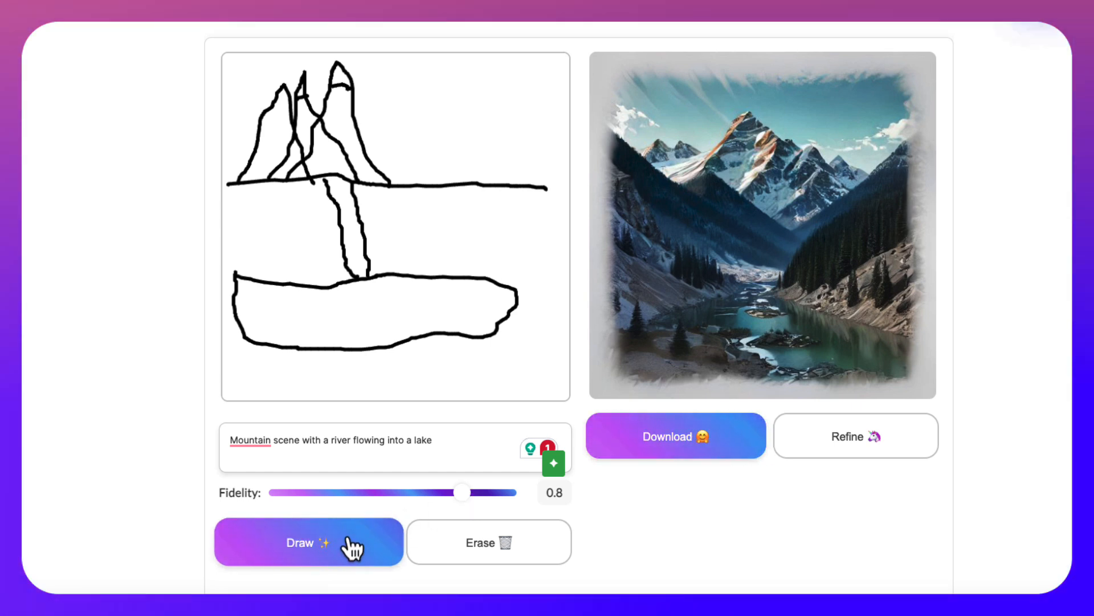
pyautogui.click(309, 543)
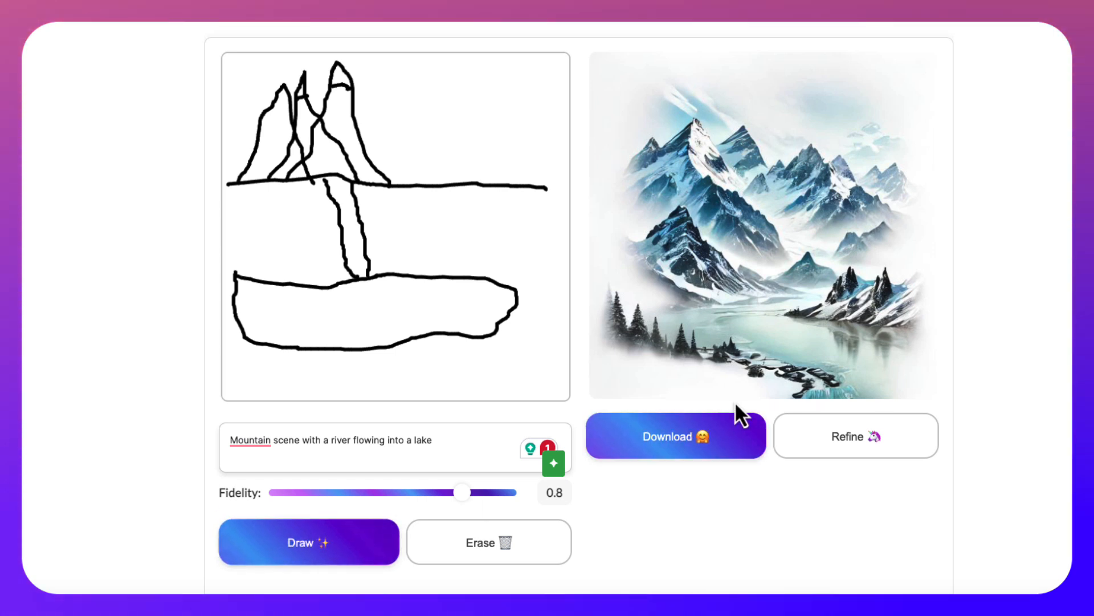
pyautogui.moveTo(675, 456)
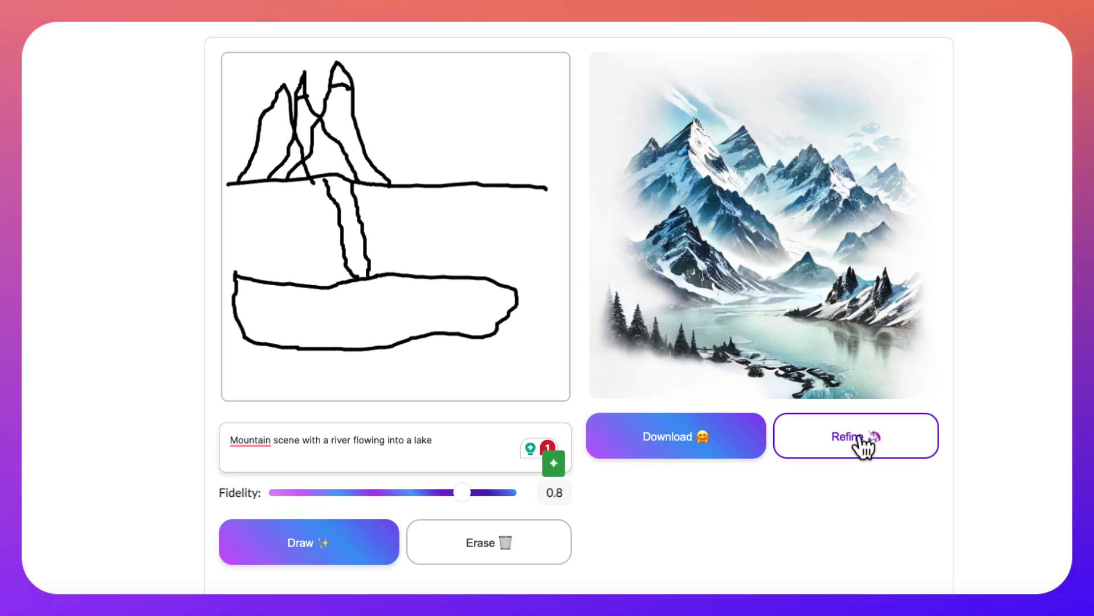
pyautogui.click(855, 435)
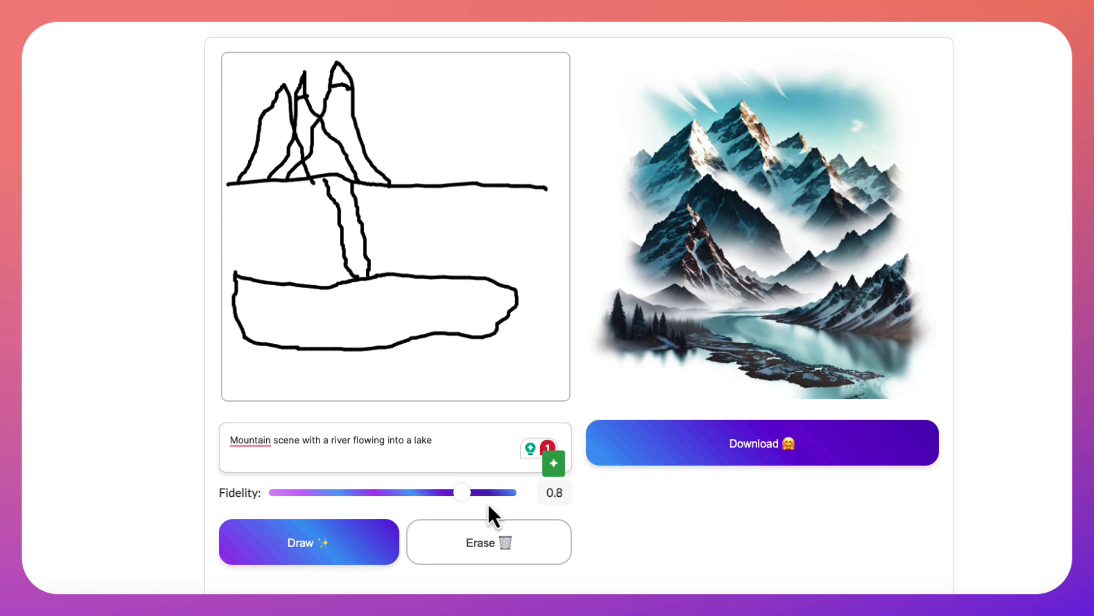
# Erase the sketch and generated image and lower fidelity to 0.4
pyautogui.click(488, 542)
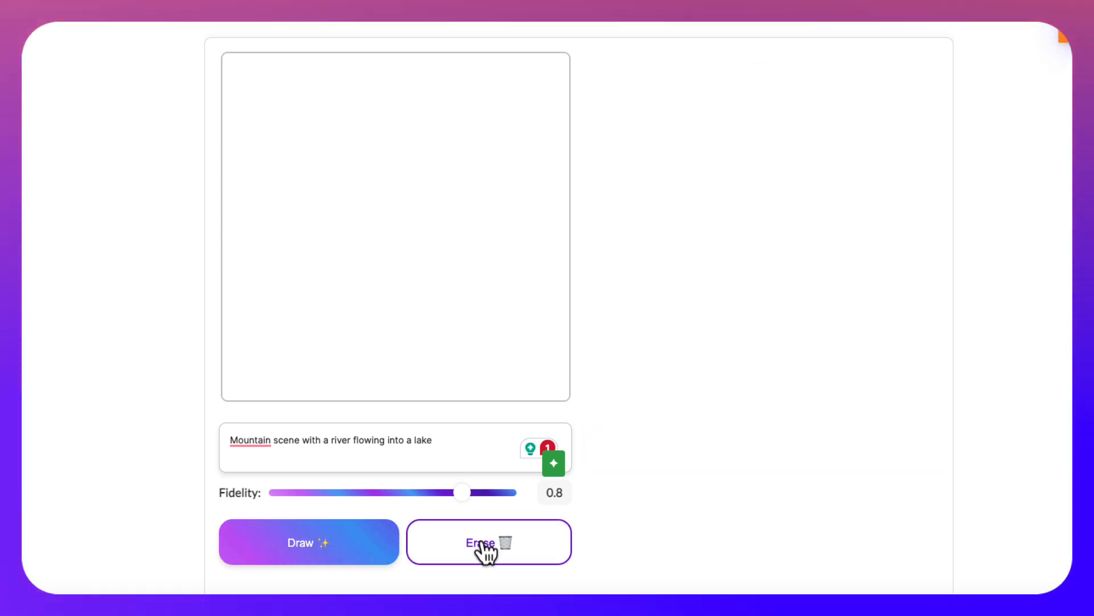
pyautogui.moveTo(462, 493); pyautogui.dragTo(369, 493)
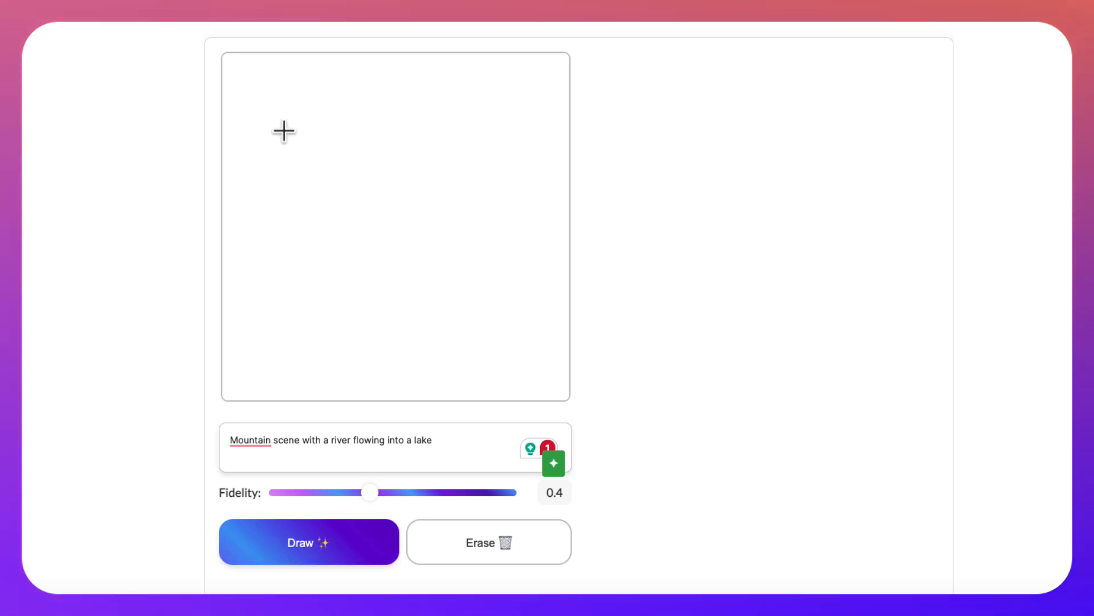
# Sketch the woman's head, long hair, body with outstretched arm, and the desk's edge
pyautogui.moveTo(296, 125); pyautogui.dragTo(318, 168)
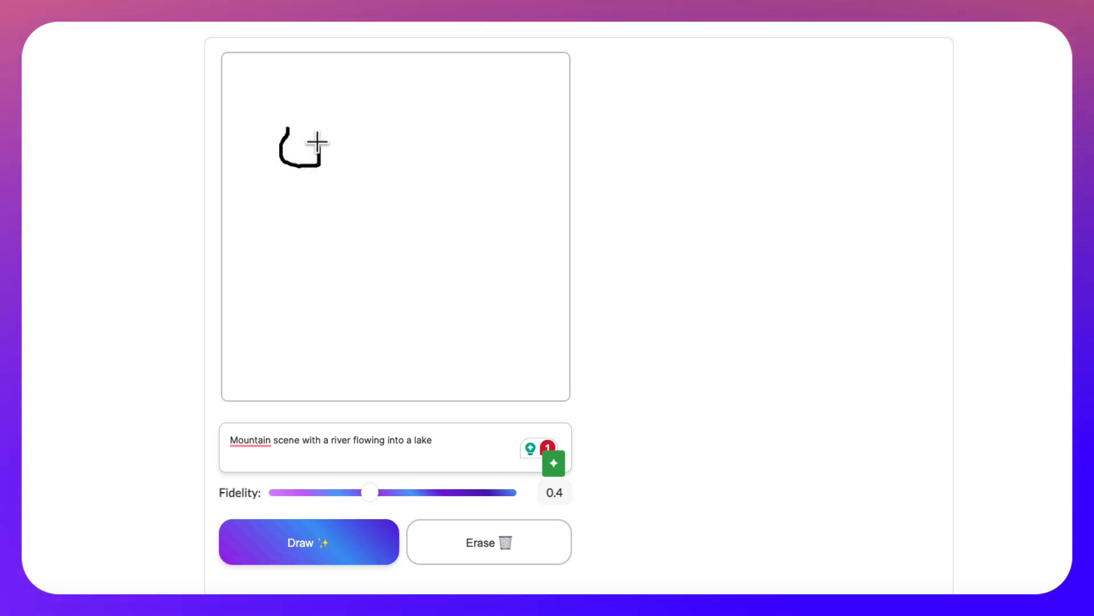
pyautogui.moveTo(318, 148); pyautogui.dragTo(253, 216)
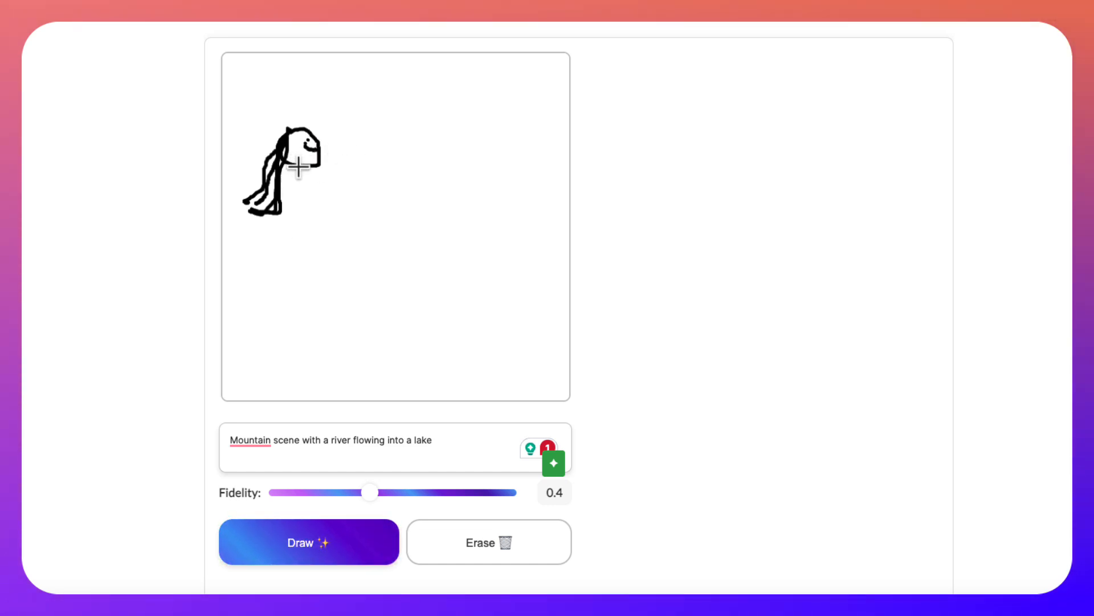
pyautogui.moveTo(296, 167); pyautogui.dragTo(294, 224)
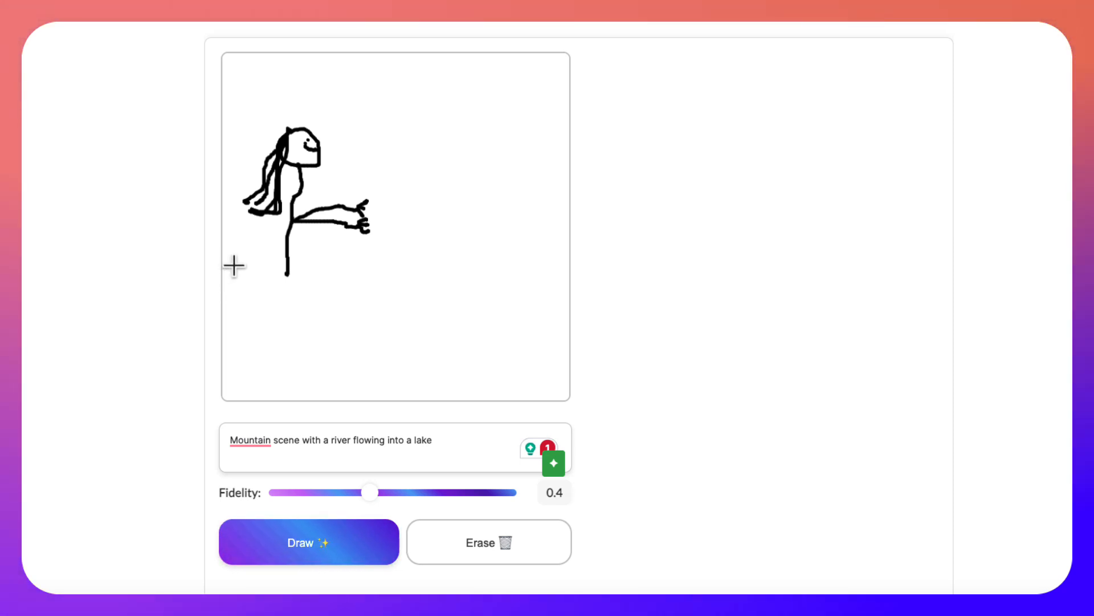
pyautogui.moveTo(244, 263); pyautogui.dragTo(565, 254)
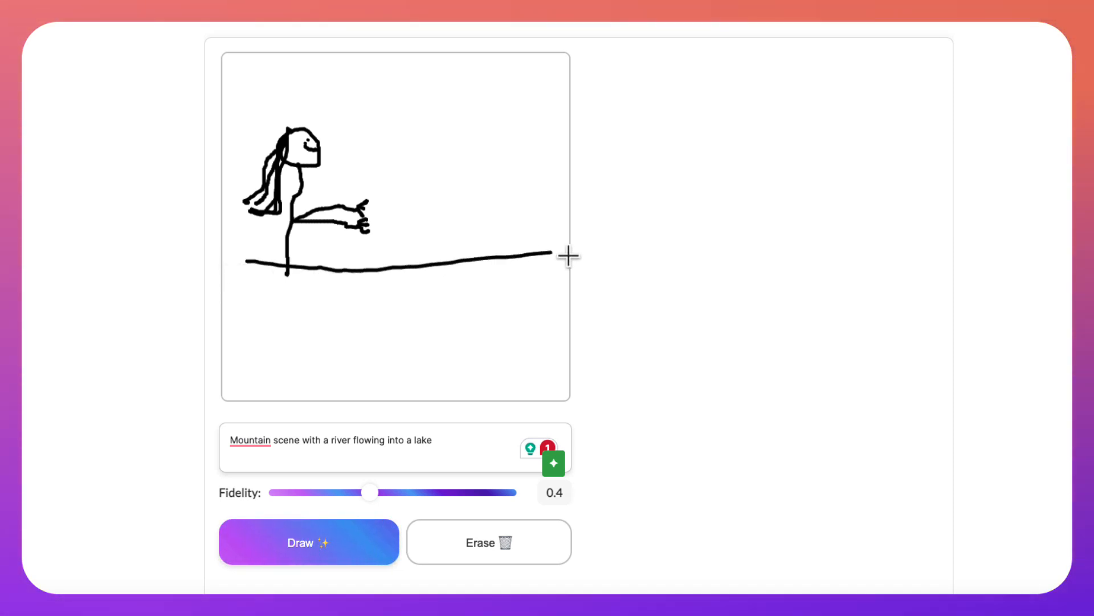
# Complete the desktop, add the woman's legs, a computer screen and a dotted keyboard
pyautogui.moveTo(555, 251); pyautogui.dragTo(263, 295)
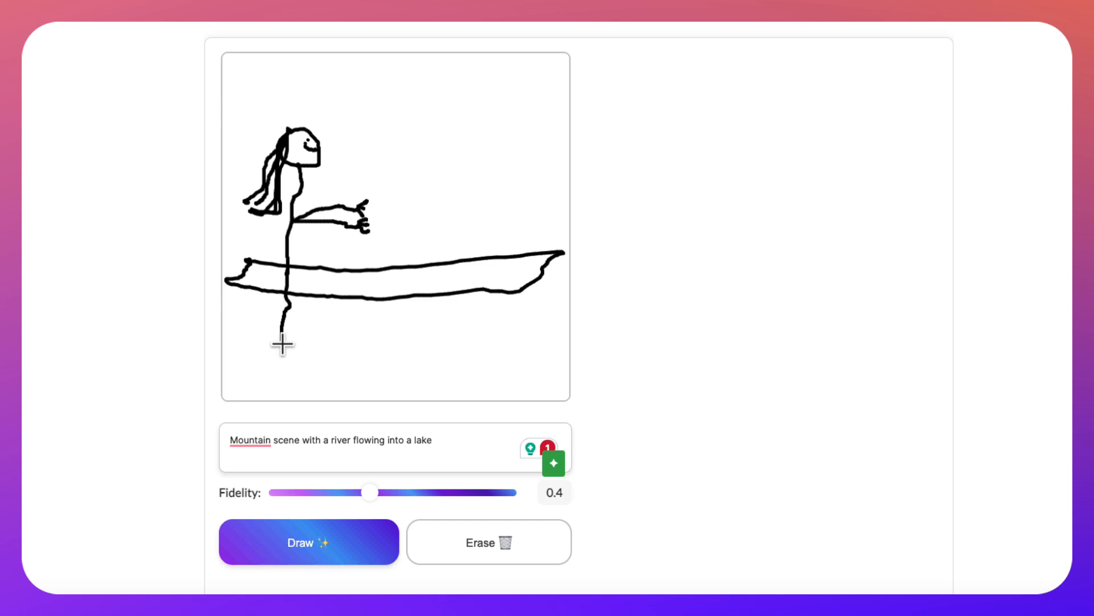
pyautogui.moveTo(282, 342); pyautogui.dragTo(339, 374)
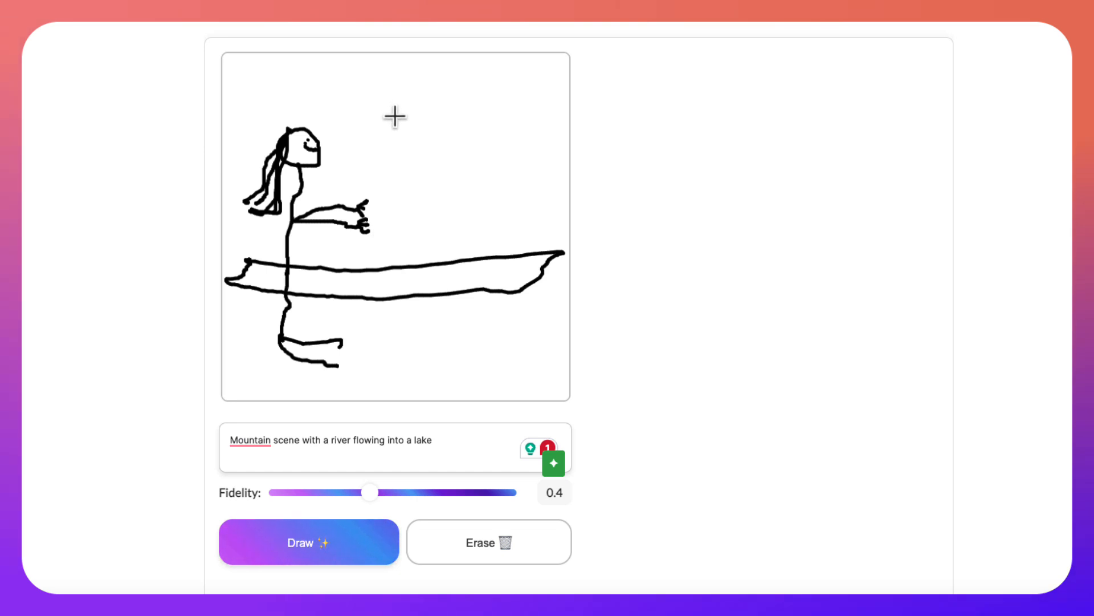
pyautogui.moveTo(400, 105); pyautogui.dragTo(400, 195)
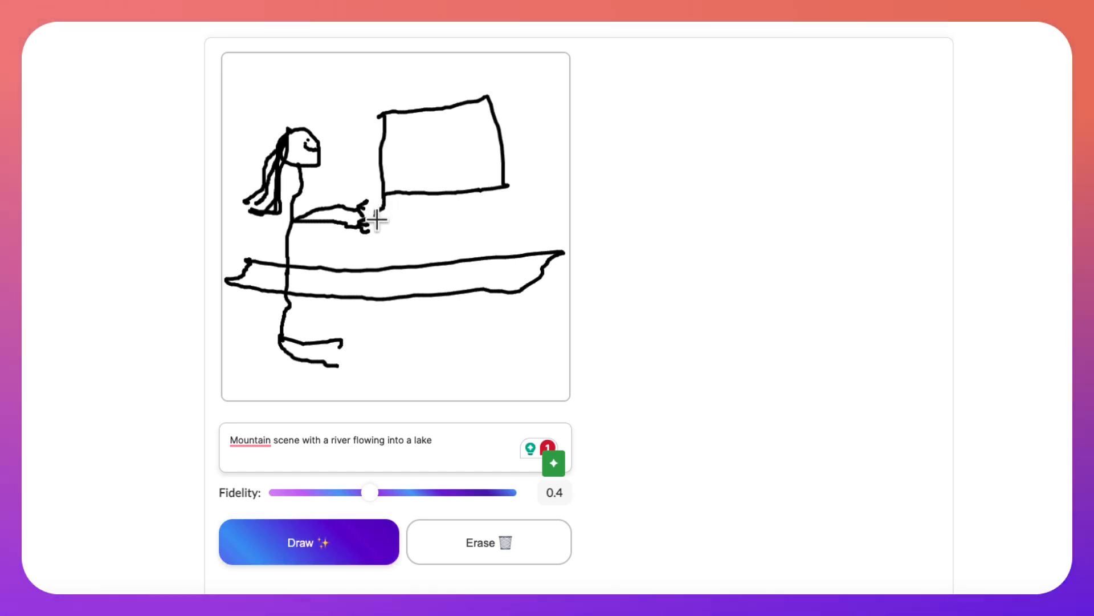
pyautogui.moveTo(391, 203); pyautogui.dragTo(509, 195)
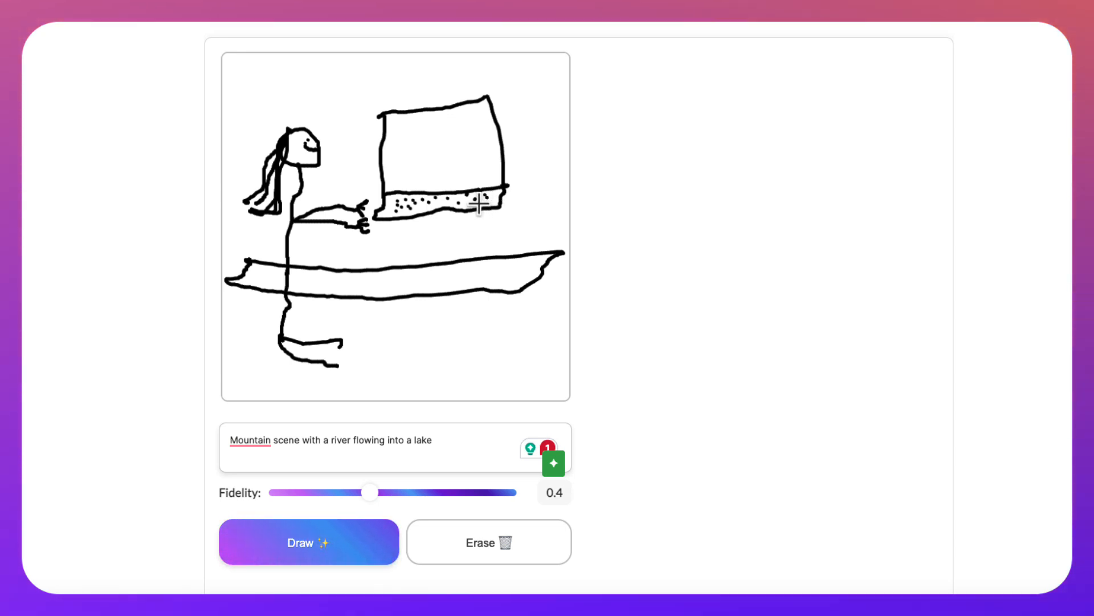
pyautogui.moveTo(416, 322)
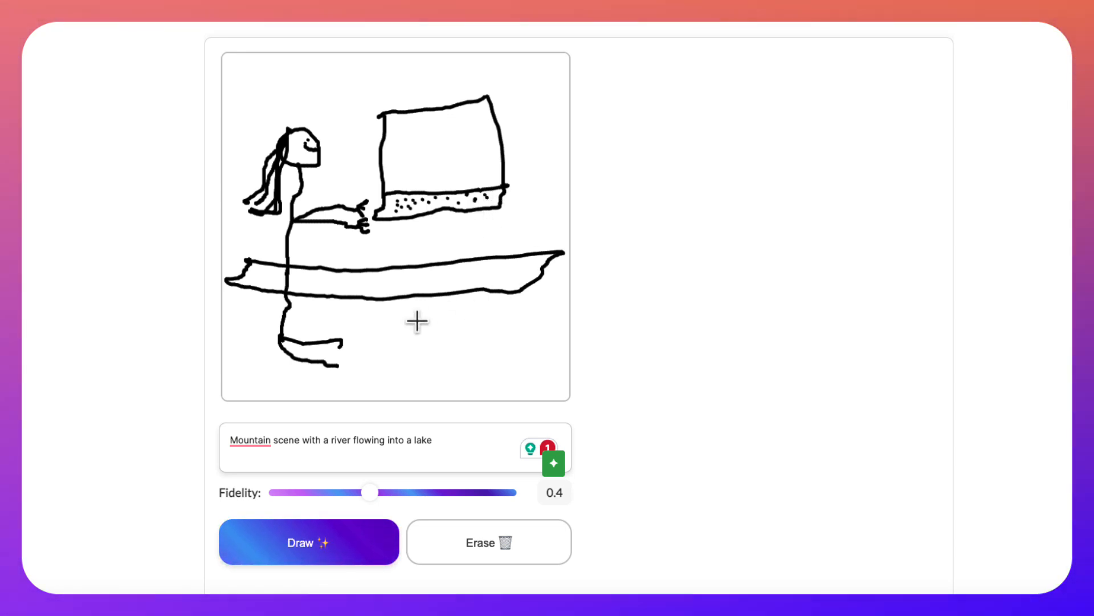
# Replace the prompt with 'Woman sitting at desk typing on computer'
pyautogui.click(390, 448)
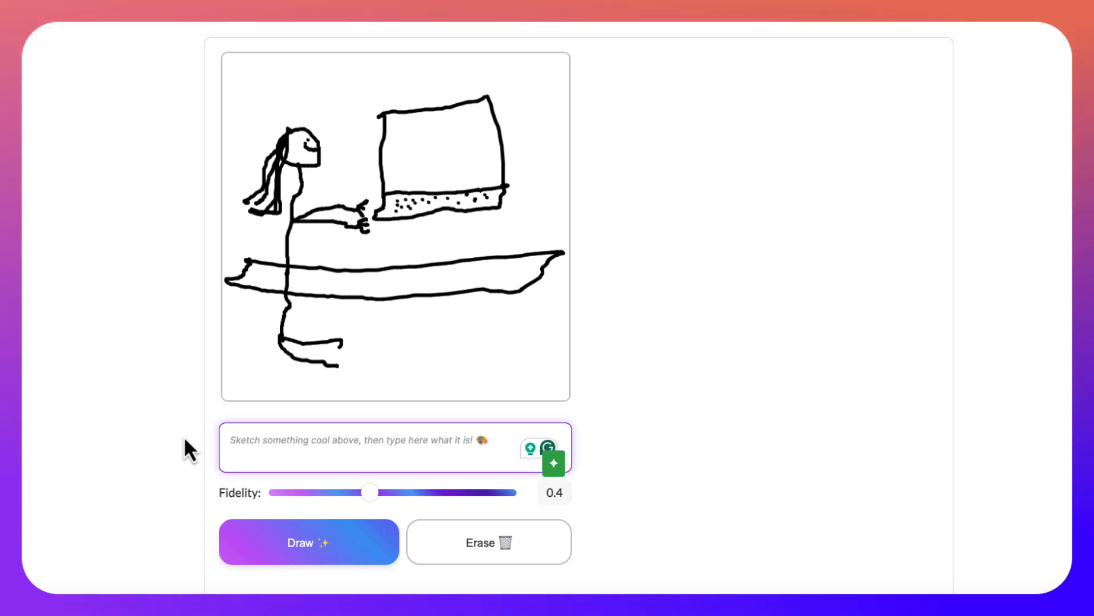
pyautogui.write('Woman')
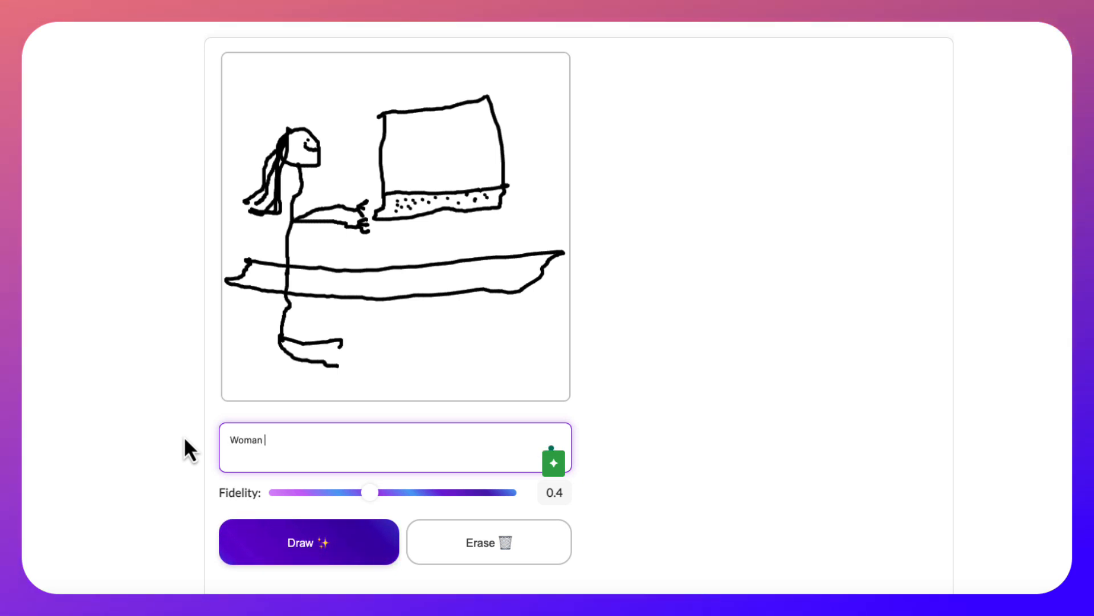
pyautogui.write('sitting')
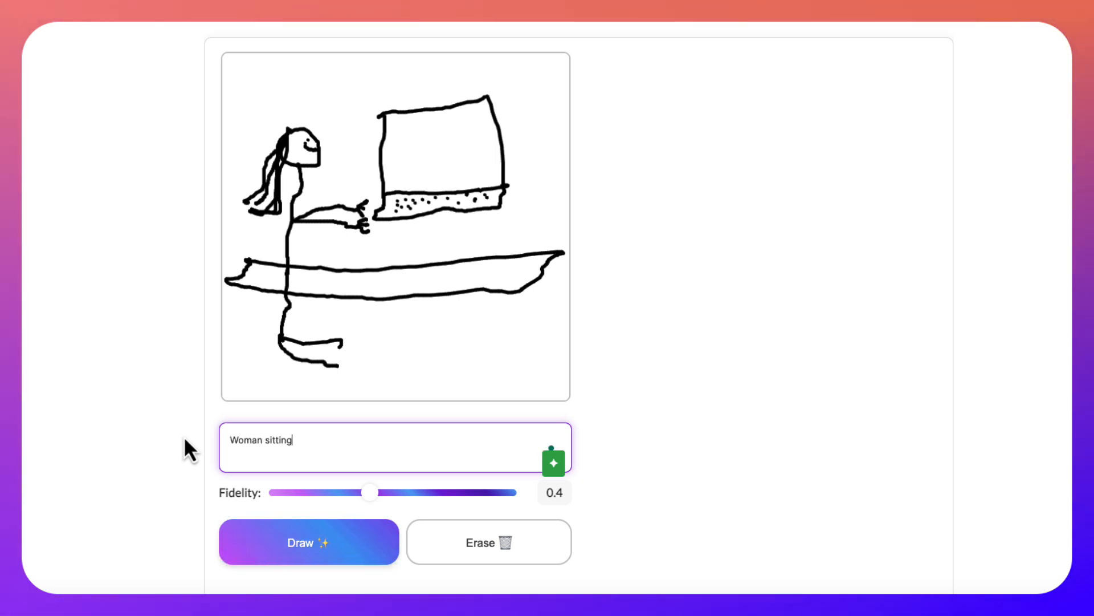
pyautogui.write('at desk')
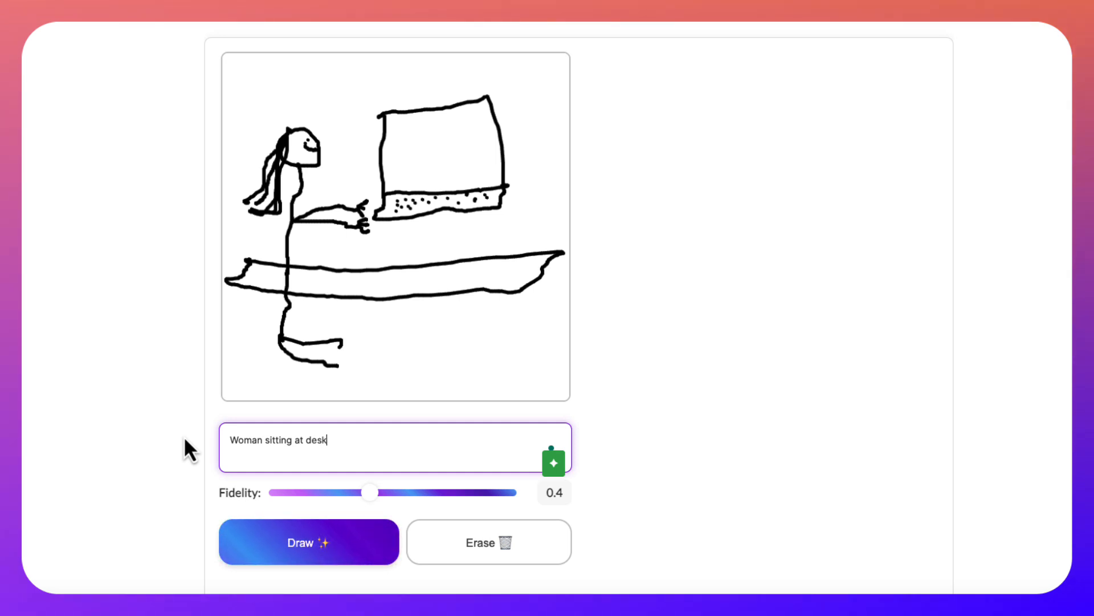
pyautogui.write('typing on com')
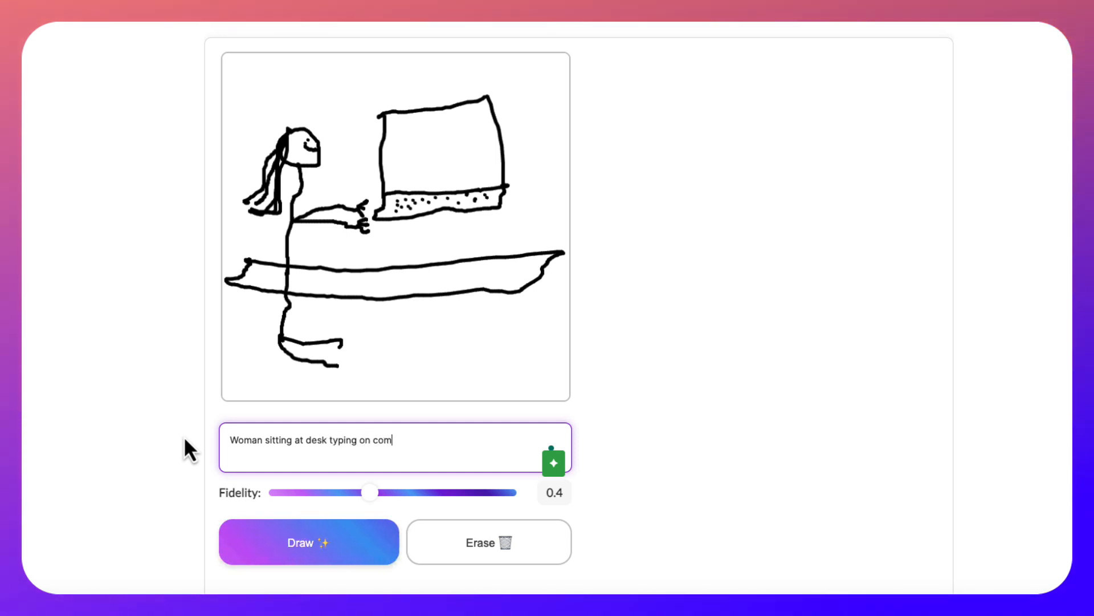
pyautogui.write('puter')
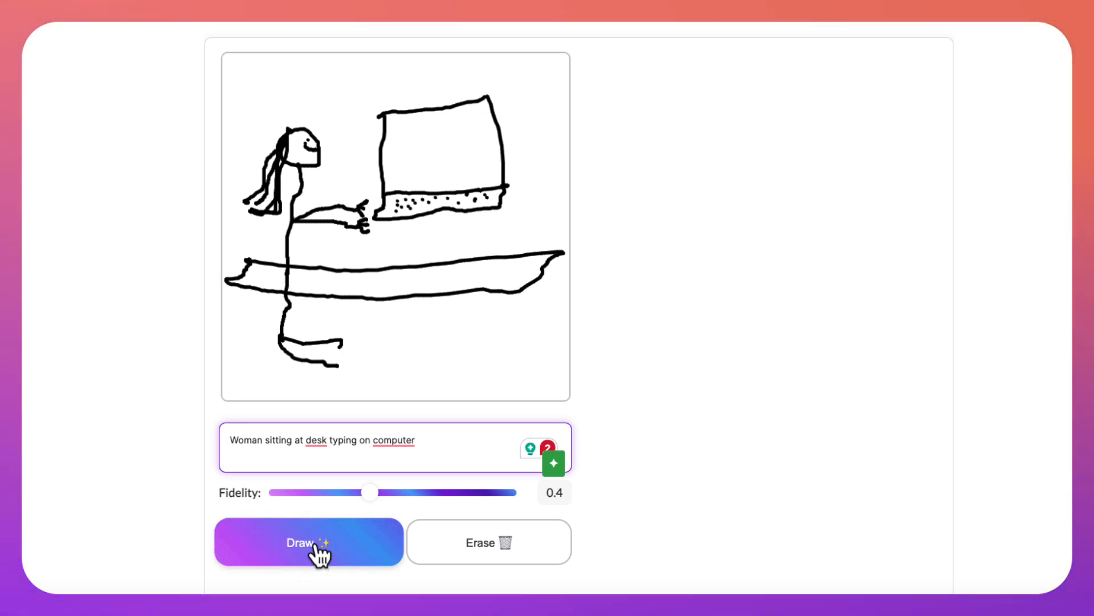
# Generate the office image at fidelity 0.4, then again at 0.6
pyautogui.click(307, 542)
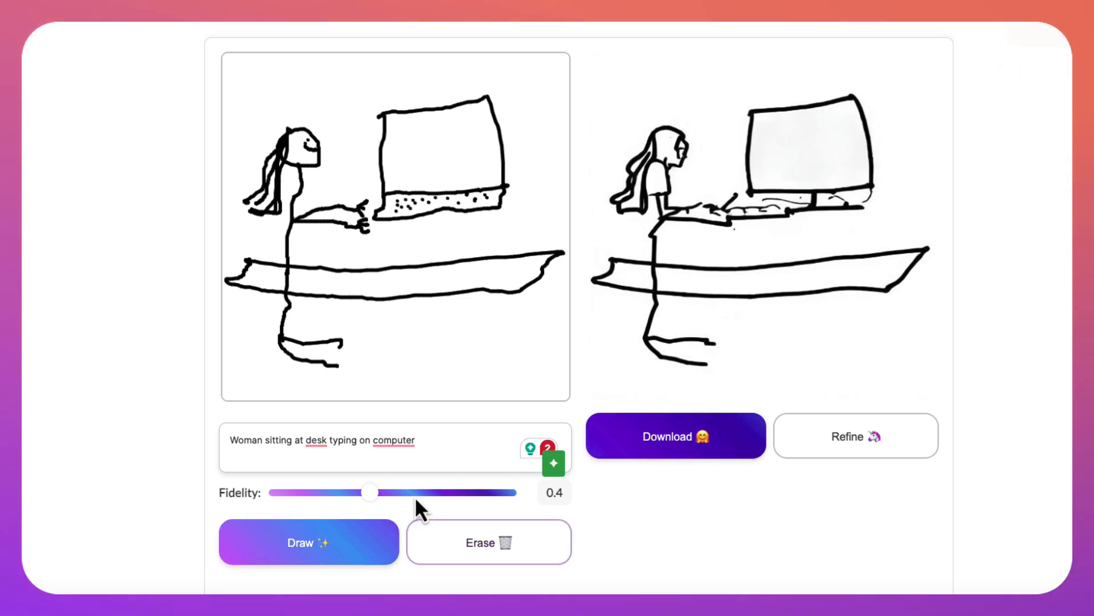
pyautogui.moveTo(369, 493); pyautogui.dragTo(415, 492)
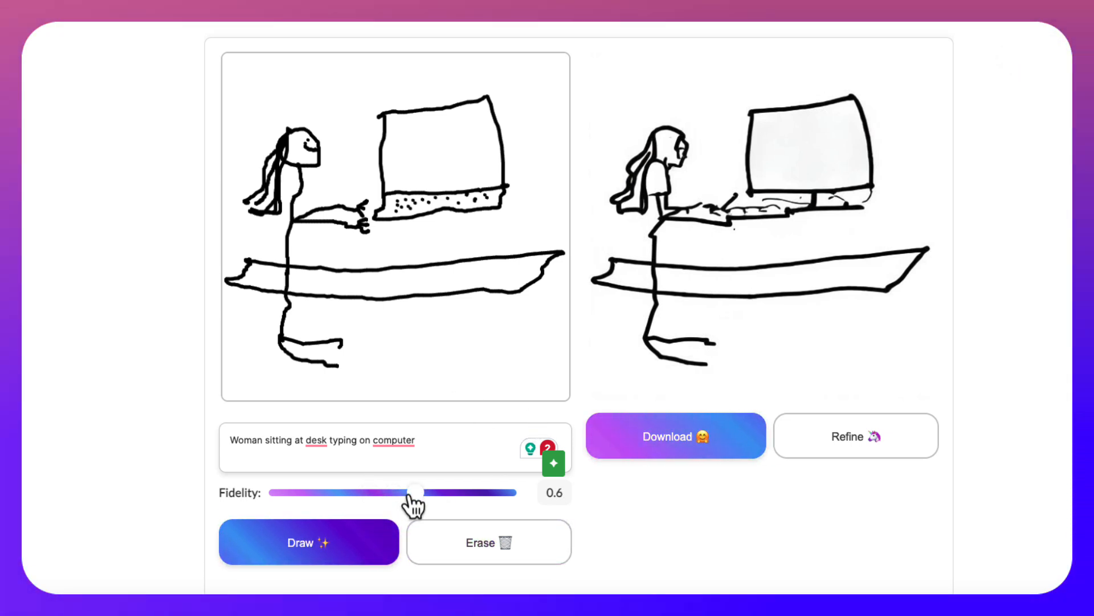
pyautogui.moveTo(415, 492); pyautogui.dragTo(393, 493)
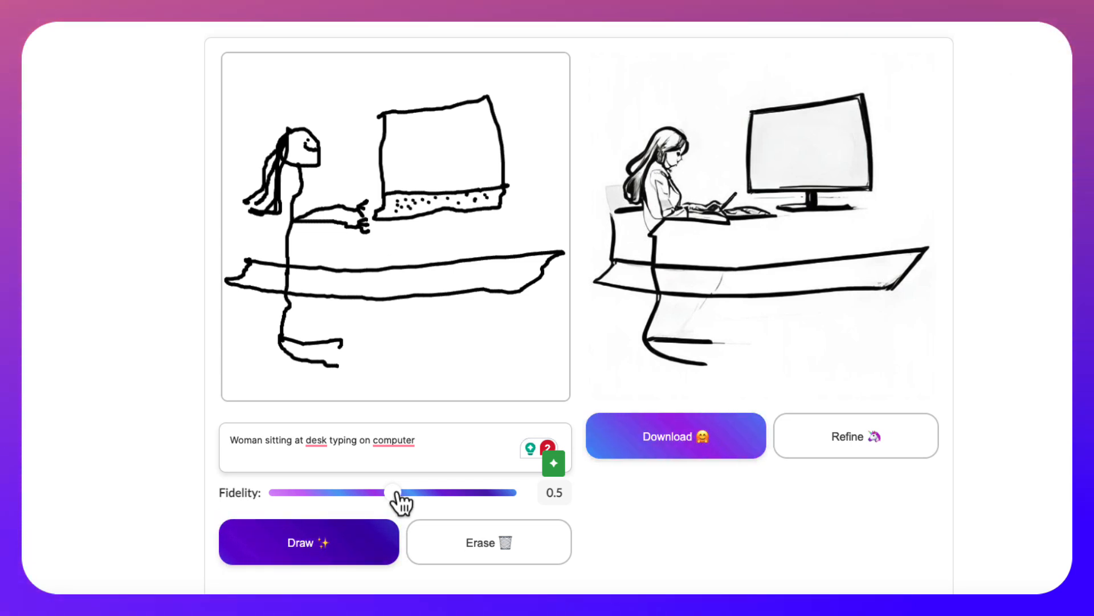
pyautogui.moveTo(393, 492); pyautogui.dragTo(416, 492)
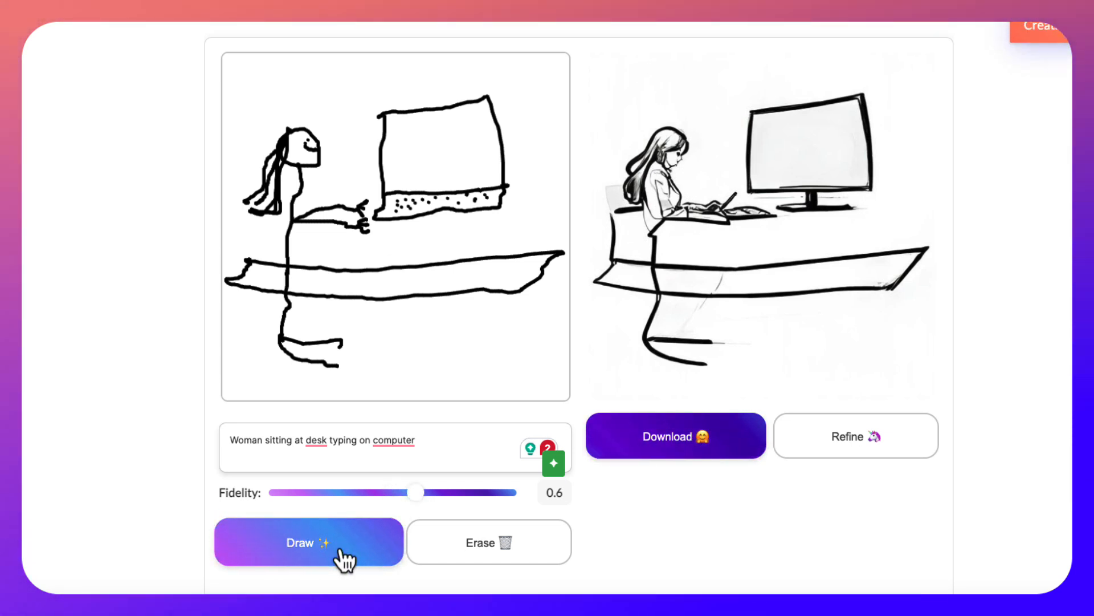
pyautogui.click(340, 554)
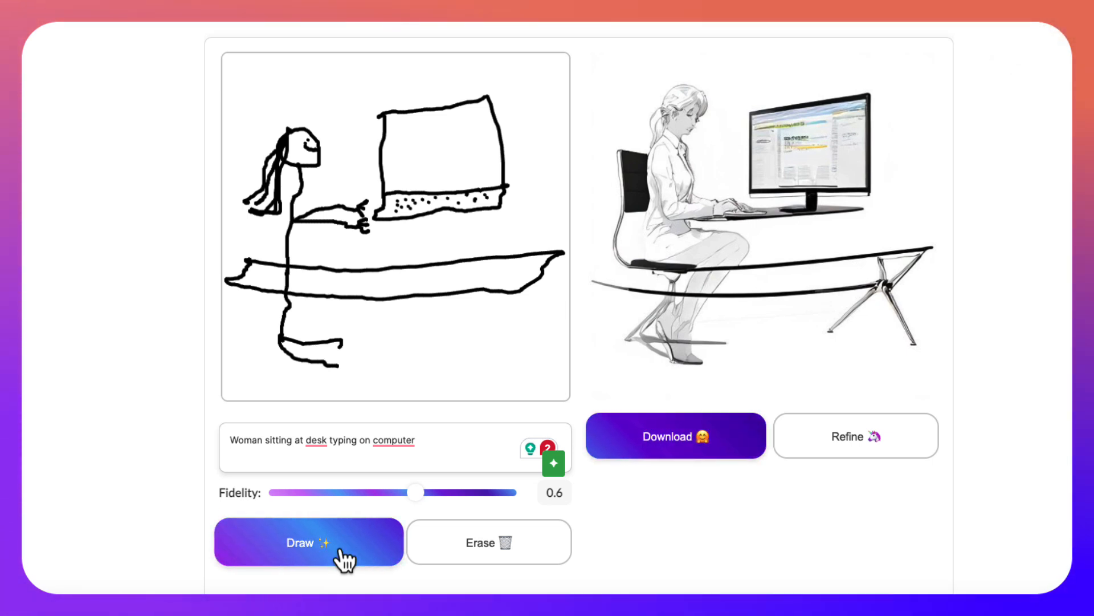
# Regenerate at fidelity 0.8, 0.9 and 1, then settle the slider back at 0.9
pyautogui.moveTo(417, 493); pyautogui.dragTo(440, 492)
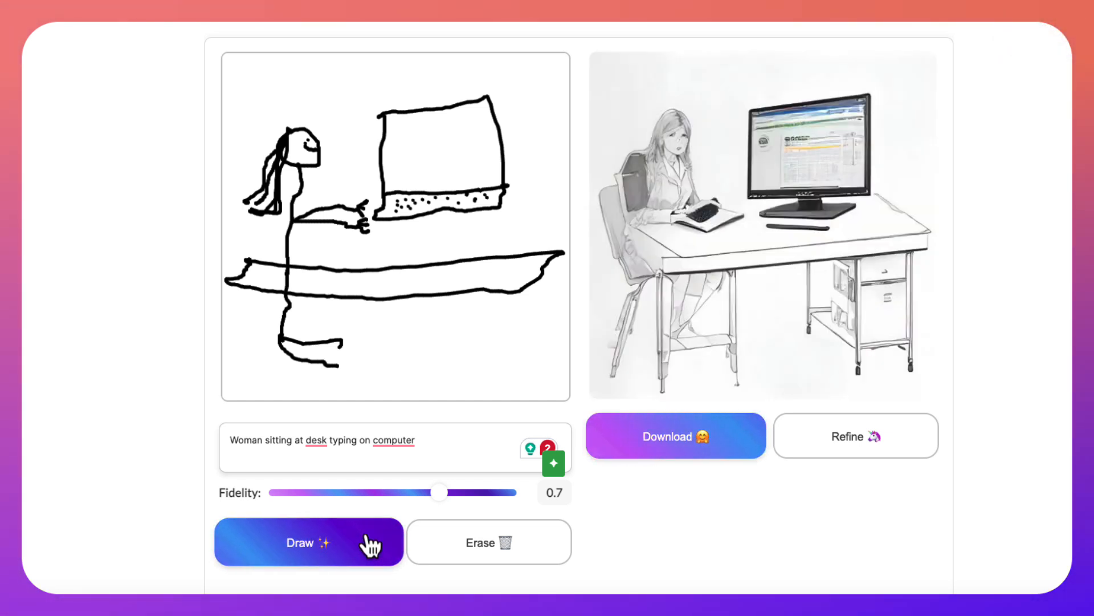
pyautogui.moveTo(440, 492); pyautogui.dragTo(462, 493)
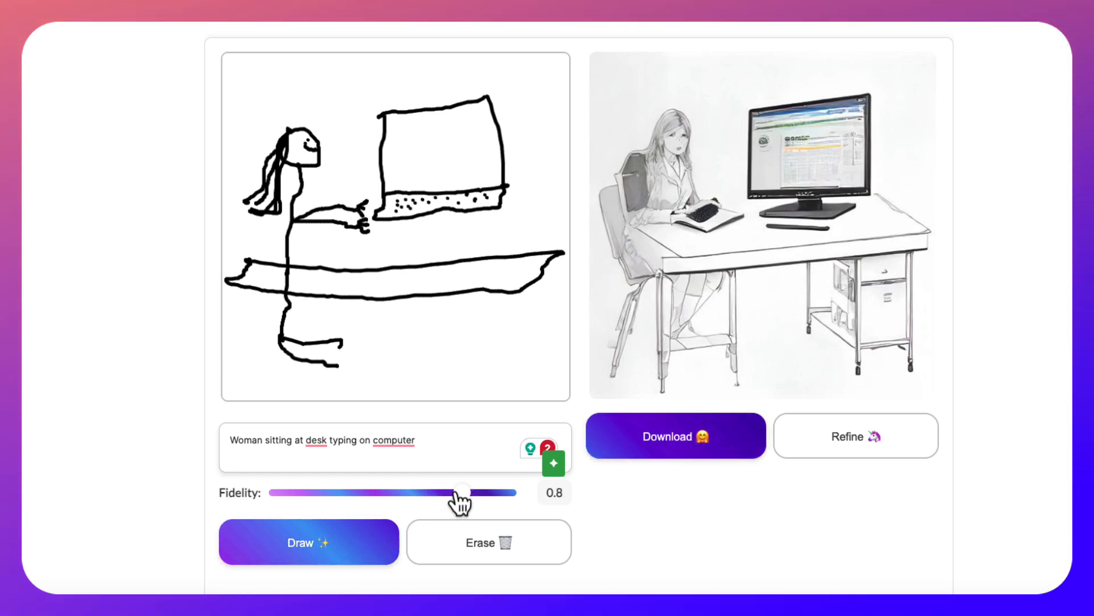
pyautogui.click(308, 543)
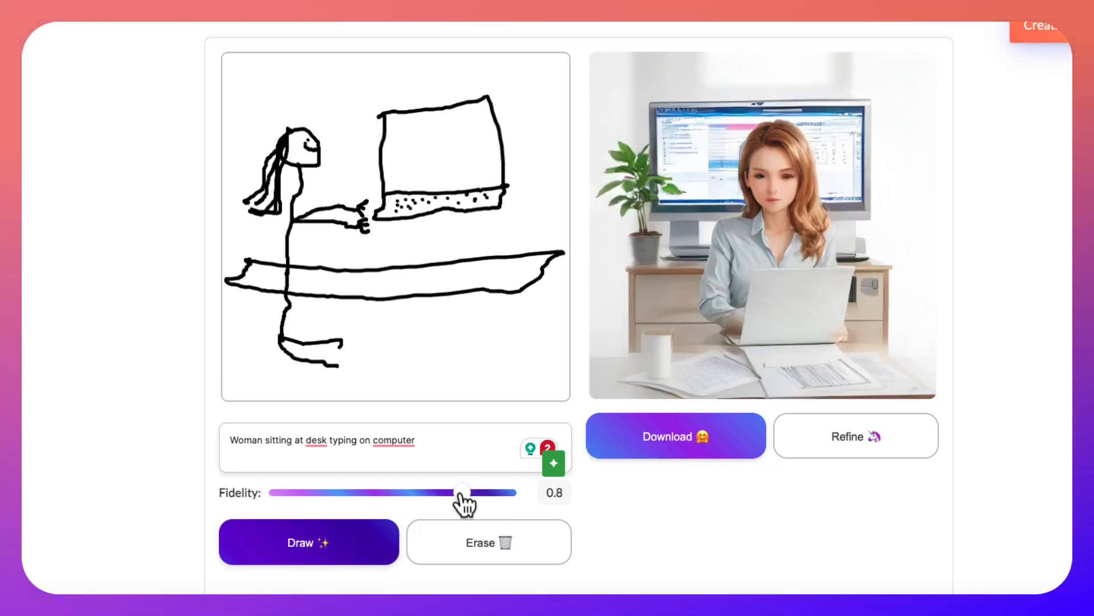
pyautogui.moveTo(461, 493); pyautogui.dragTo(485, 493)
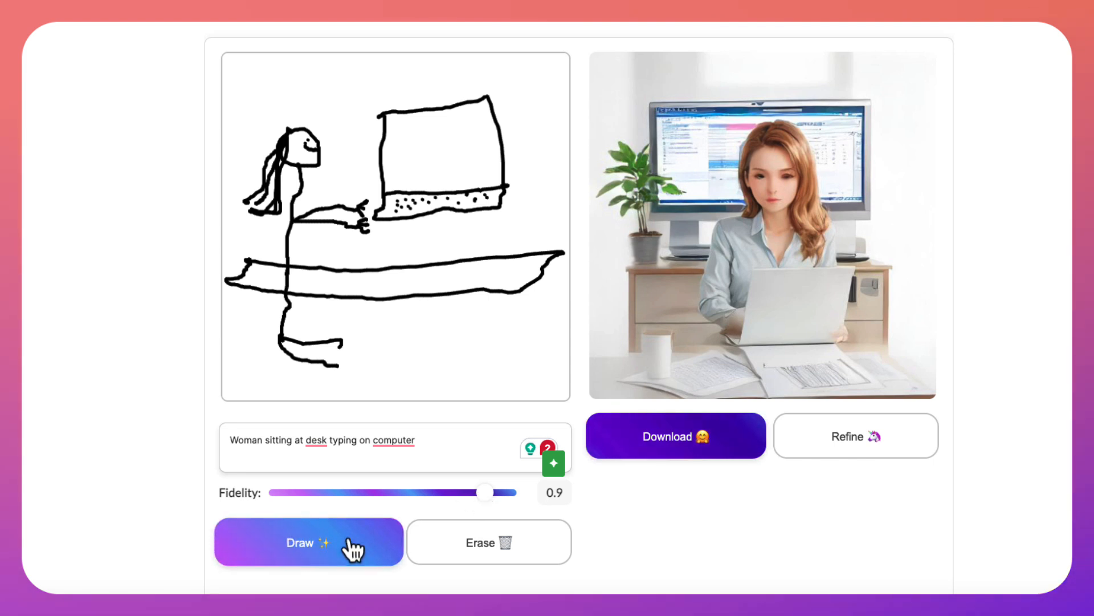
pyautogui.click(308, 543)
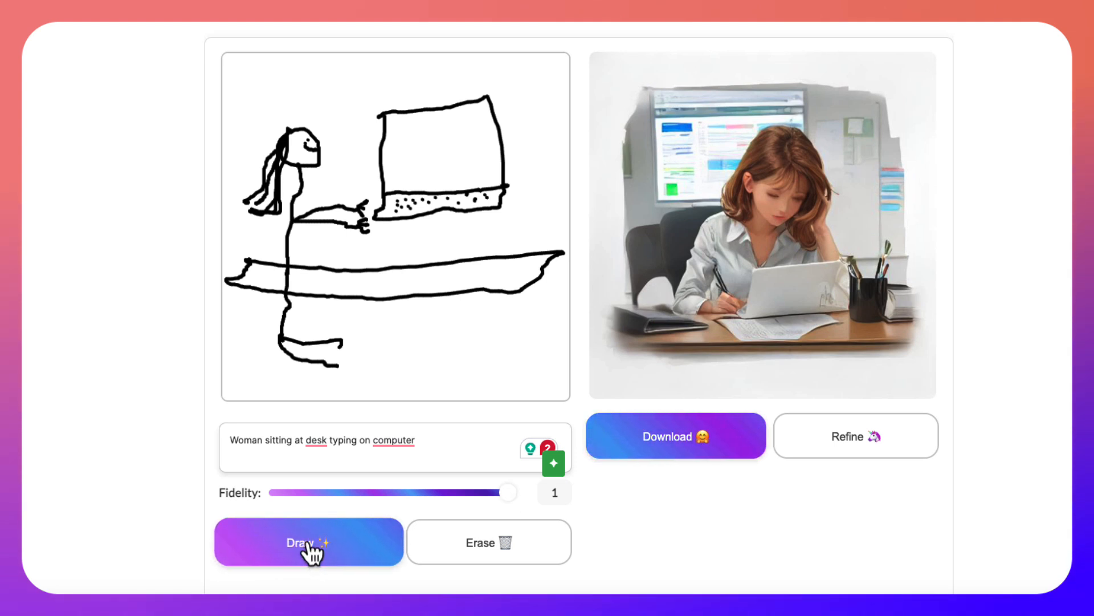
pyautogui.click(307, 557)
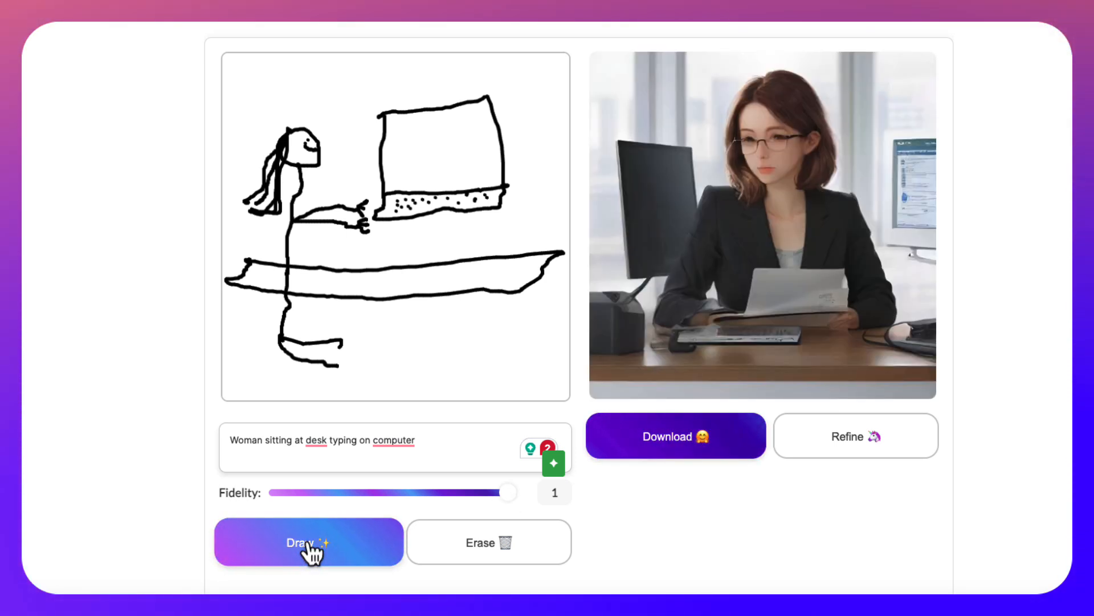
pyautogui.moveTo(508, 492); pyautogui.dragTo(485, 493)
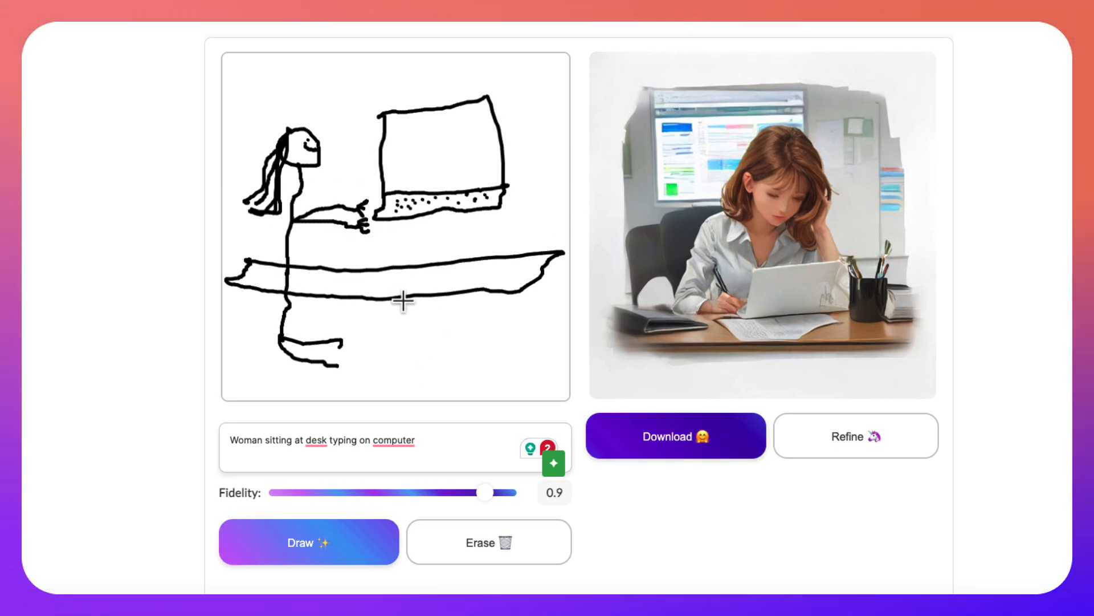
pyautogui.moveTo(939, 312)
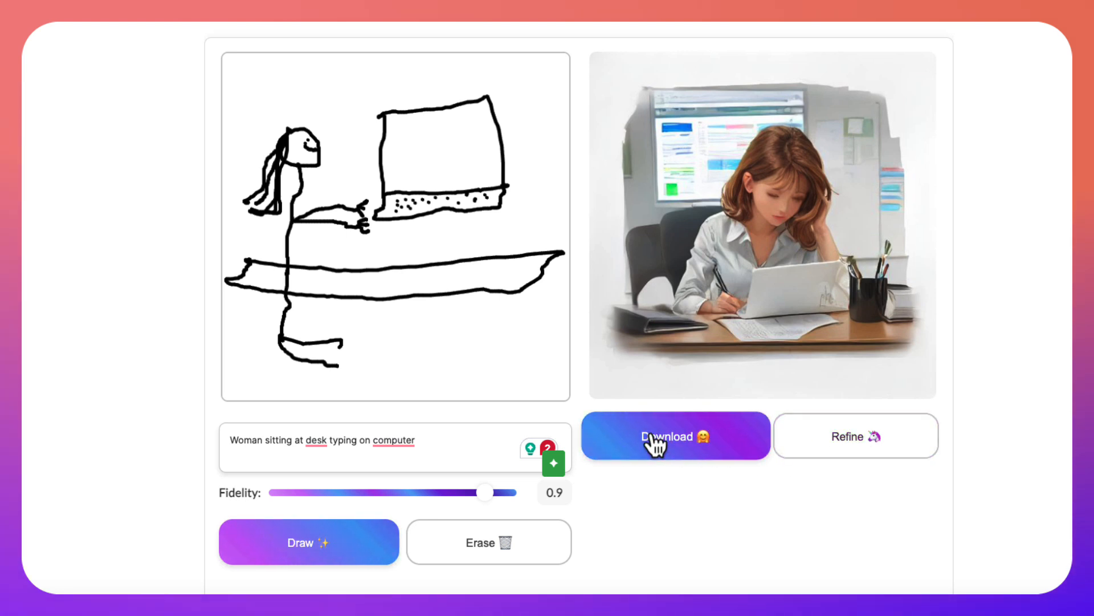
pyautogui.moveTo(851, 451)
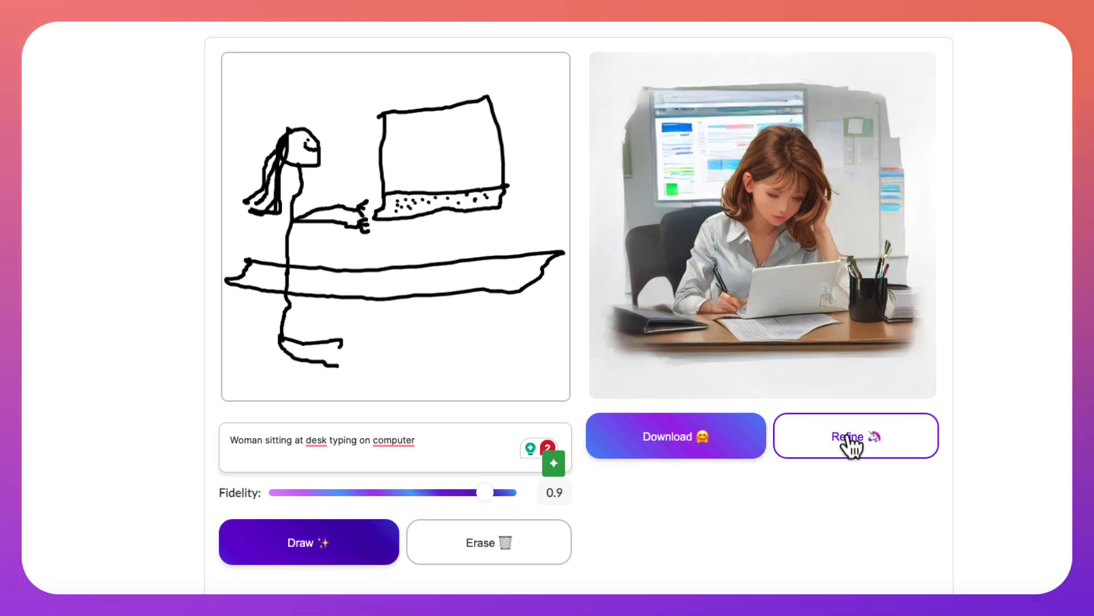
# Refine the generated office illustration of the woman at her desk at fidelity 0.9
pyautogui.click(855, 435)
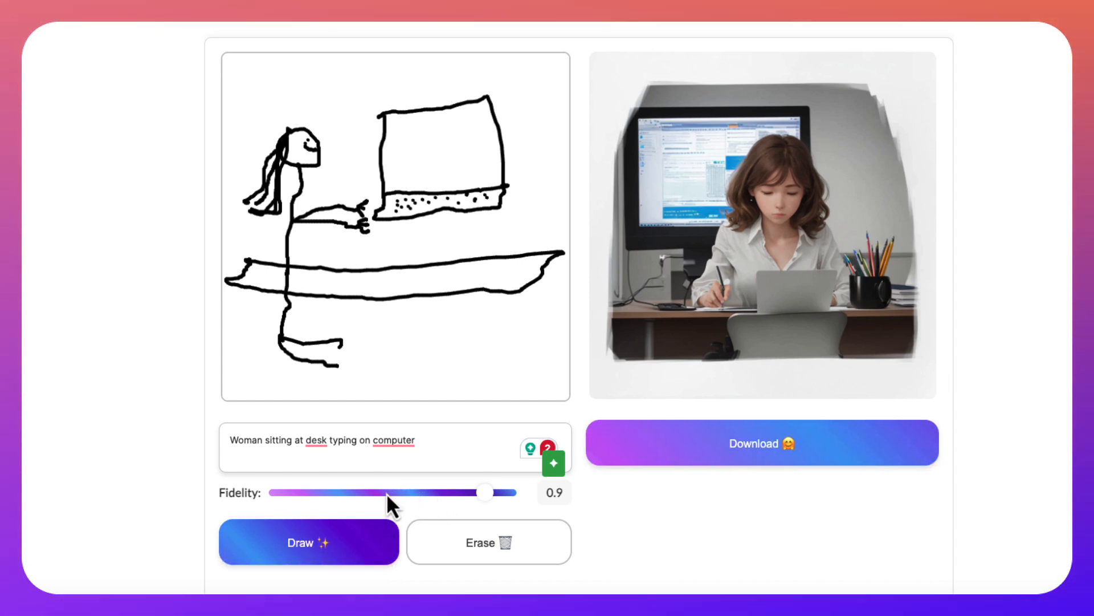
# Regenerate from the sketch, nudging fidelity to 0.9 then back to 0.8 for the painted office illustration
pyautogui.click(309, 542)
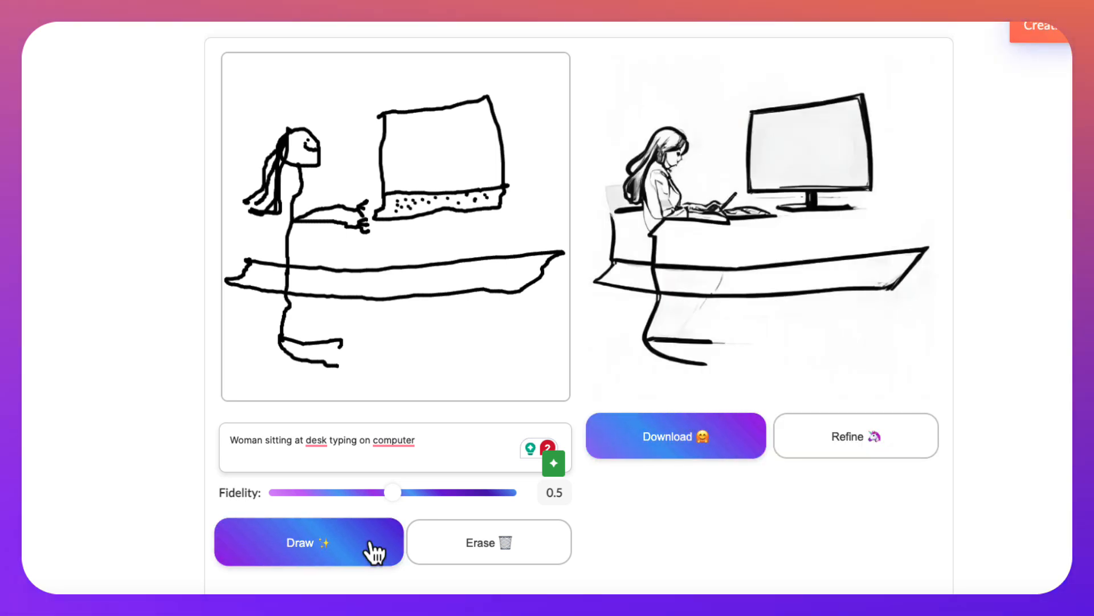
pyautogui.moveTo(393, 493); pyautogui.dragTo(486, 492)
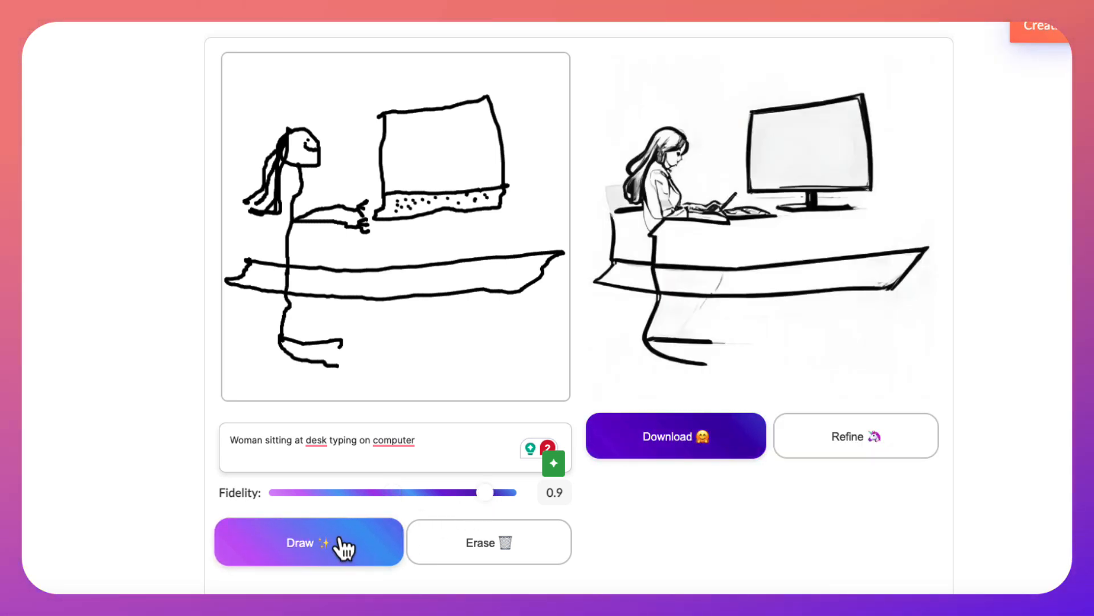
pyautogui.moveTo(485, 493); pyautogui.dragTo(461, 492)
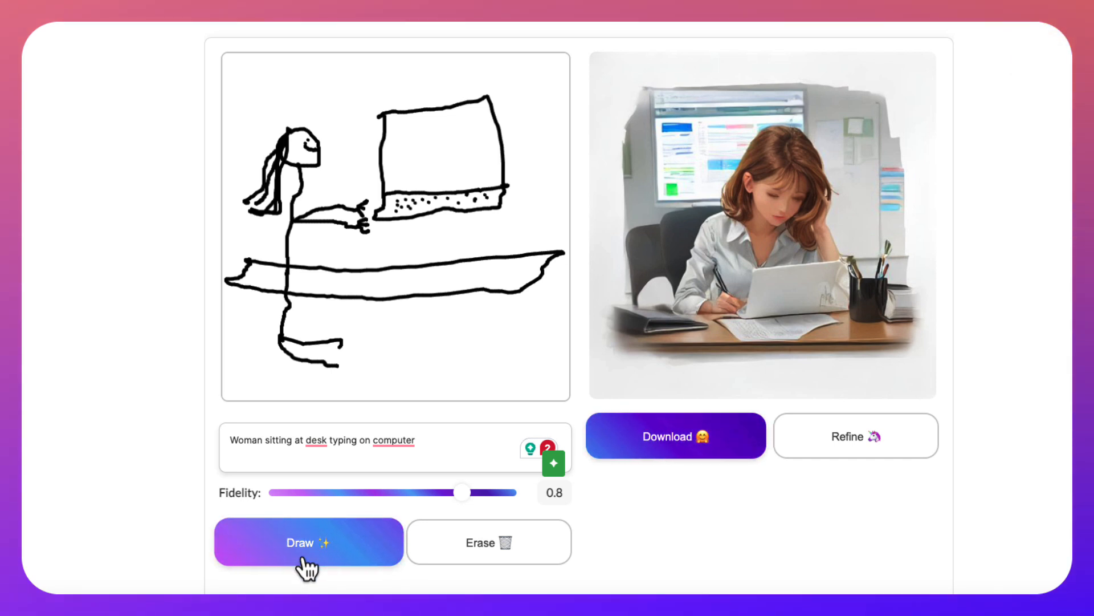
pyautogui.moveTo(600, 480)
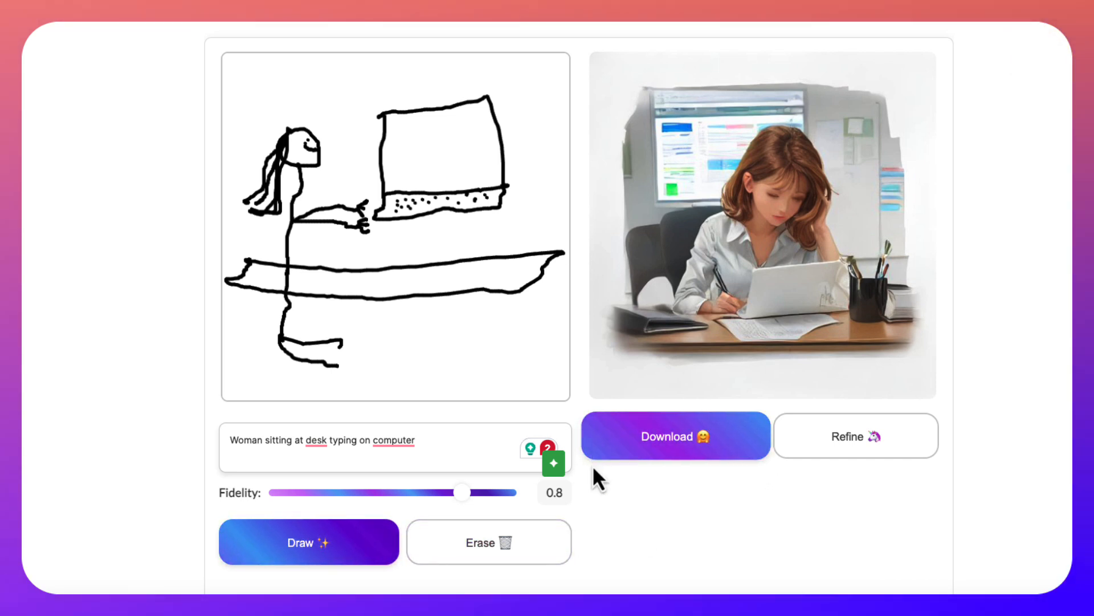